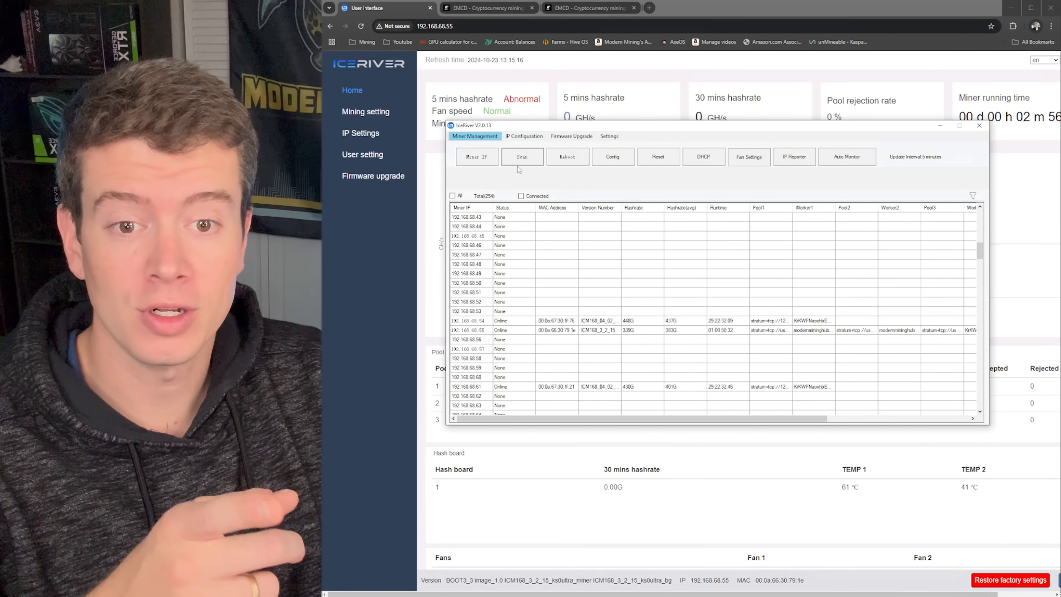
# Step: Scan the local network for miners and dismiss the results summary (4 of 254 found)
pyautogui.click(522, 156)
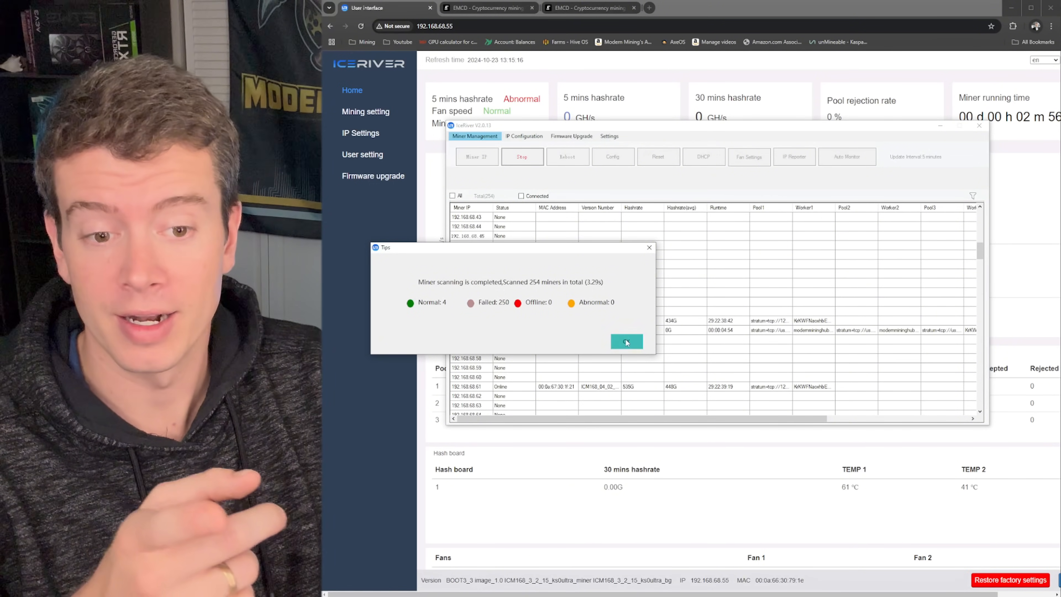
pyautogui.click(625, 341)
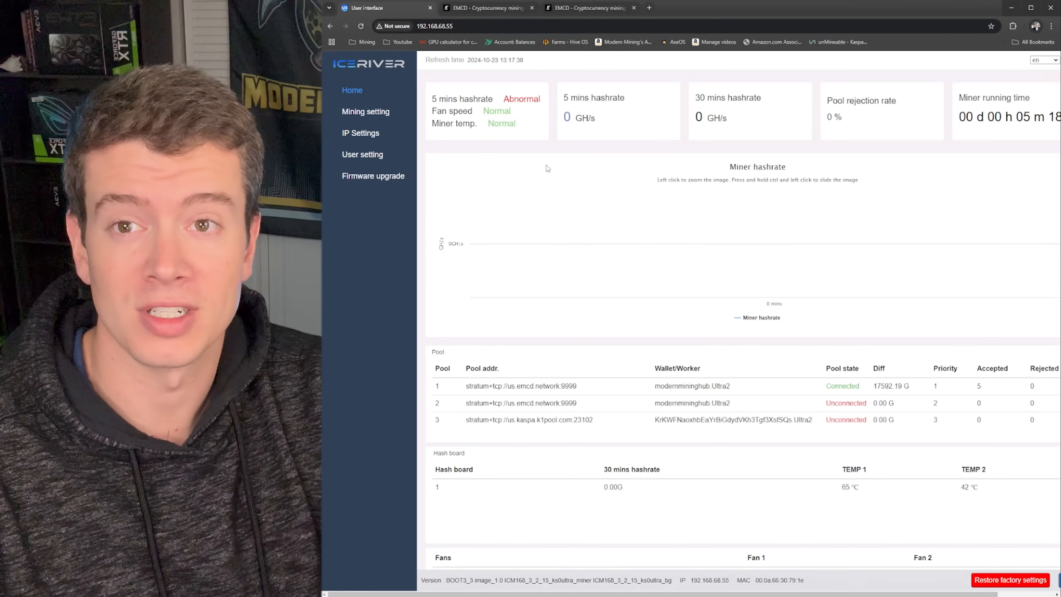
pyautogui.moveTo(775, 242)
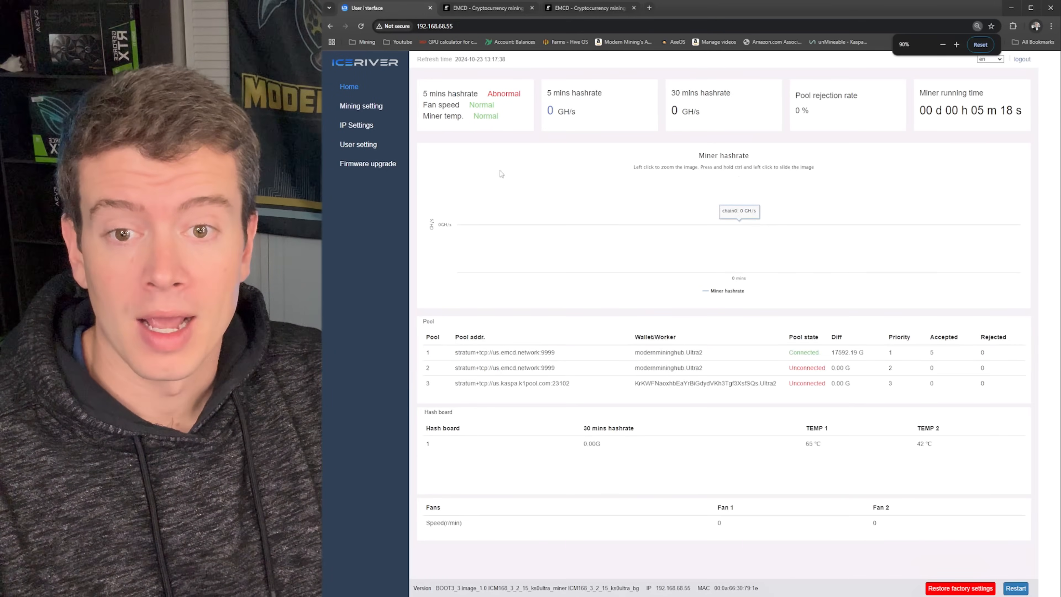
# Step: Show the miner's Mining setting page and select the Pool1 address
pyautogui.click(361, 105)
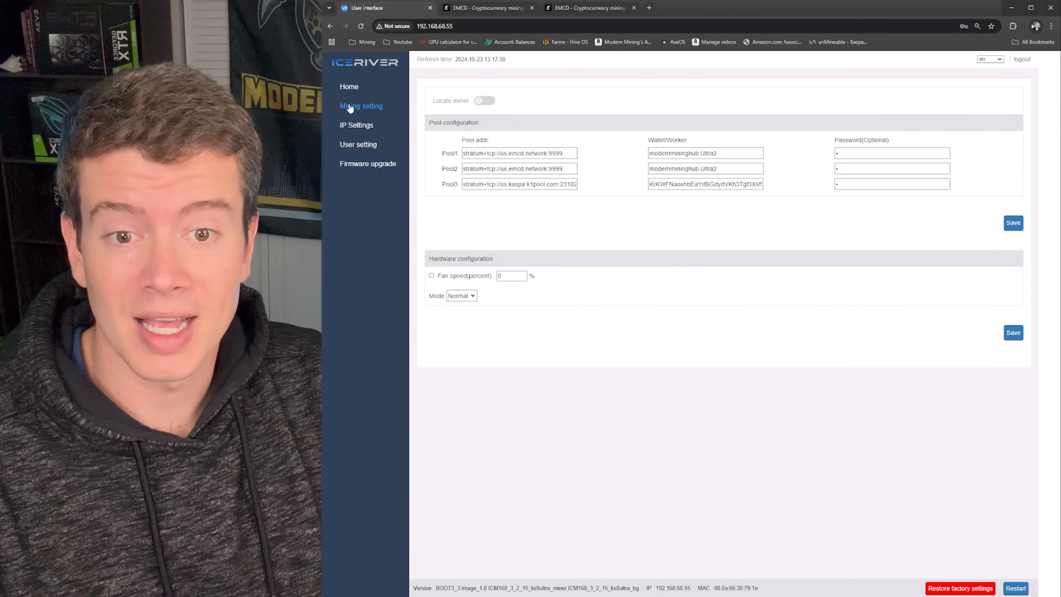
pyautogui.tripleClick(518, 152)
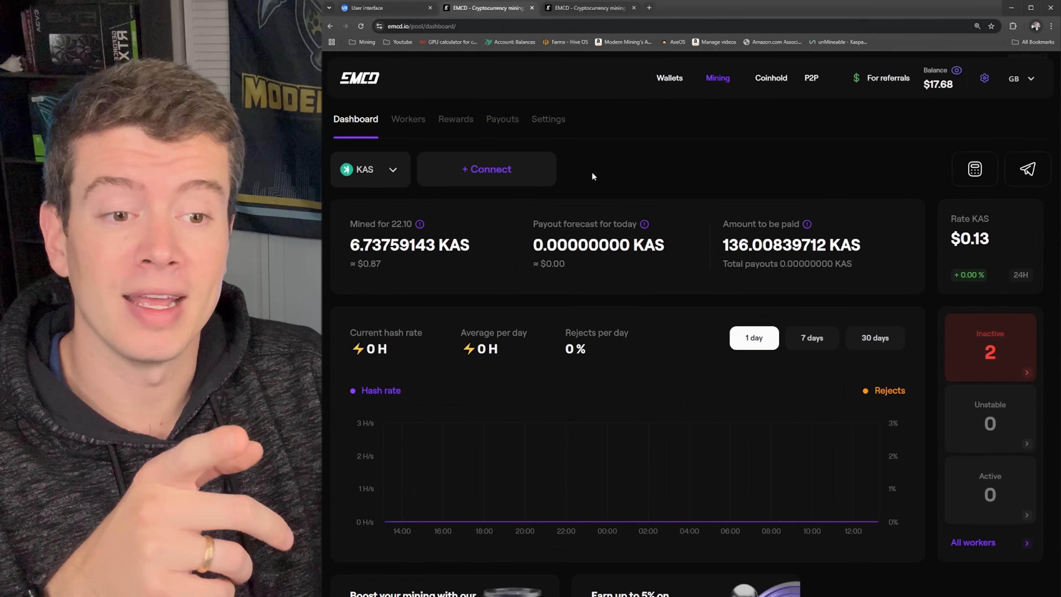
pyautogui.moveTo(629, 166)
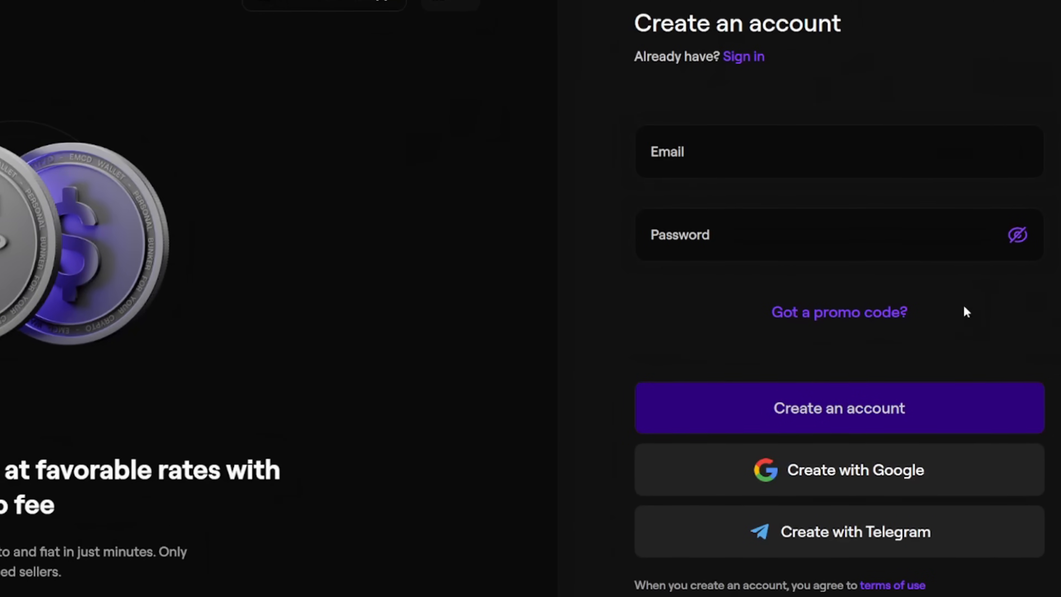
# Step: Review the minable coin list, keep Kaspa, and bring up the pool connection instructions
pyautogui.write('mod')
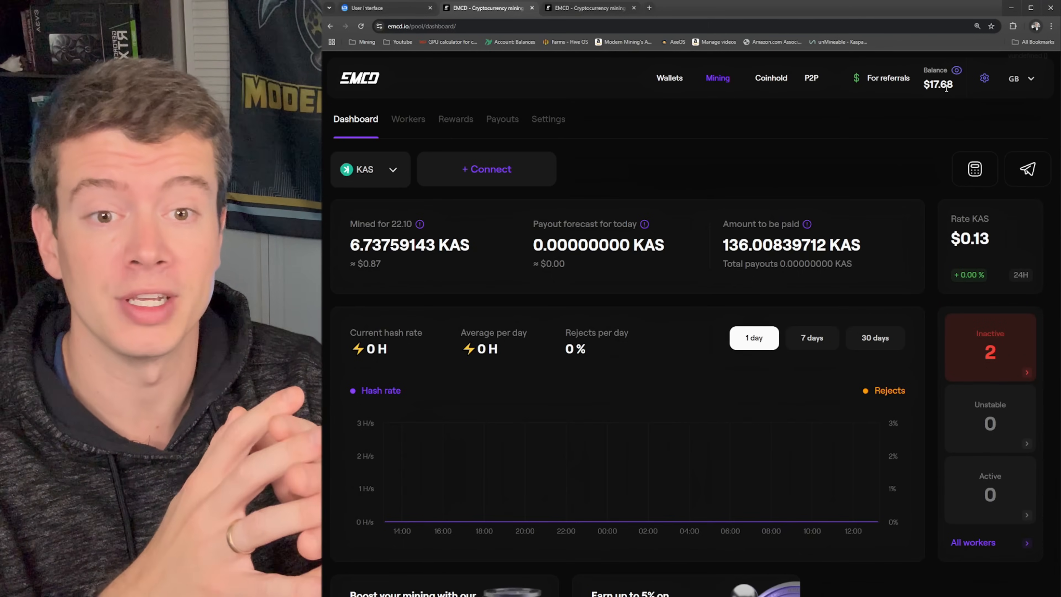
pyautogui.moveTo(722, 144)
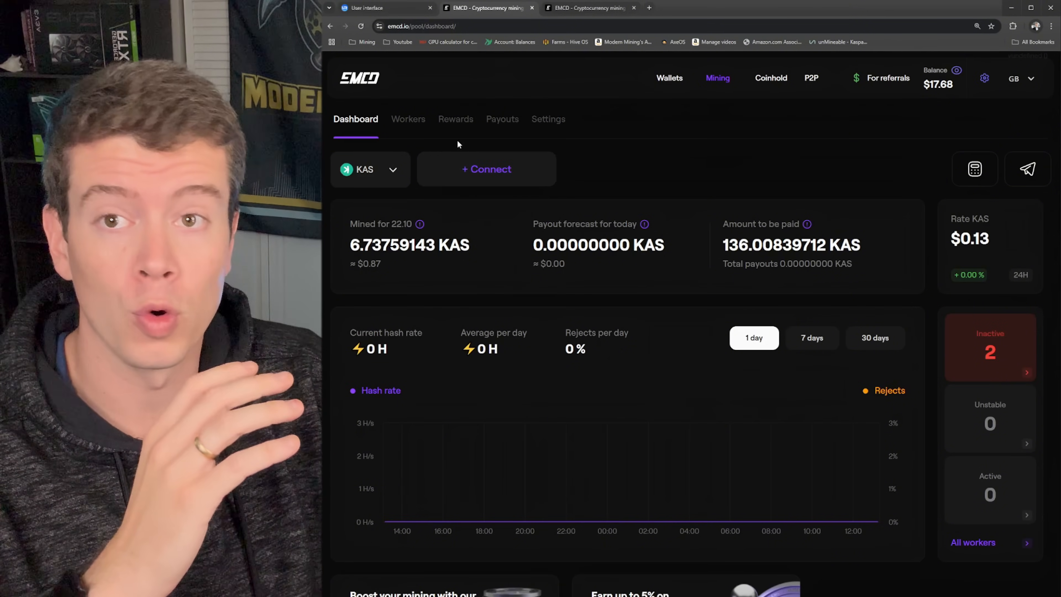
pyautogui.click(370, 169)
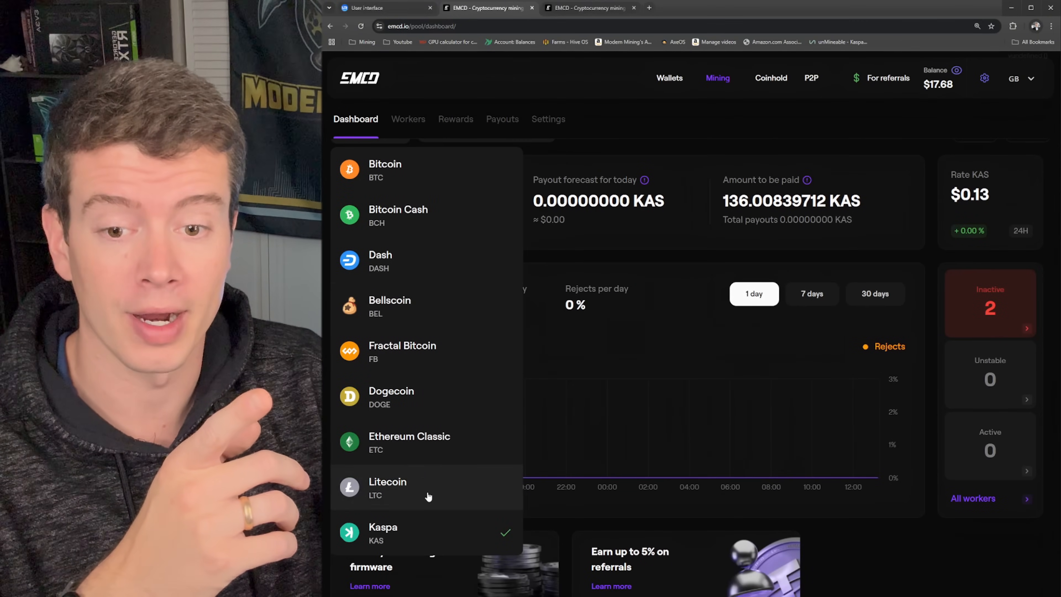
pyautogui.moveTo(409, 360)
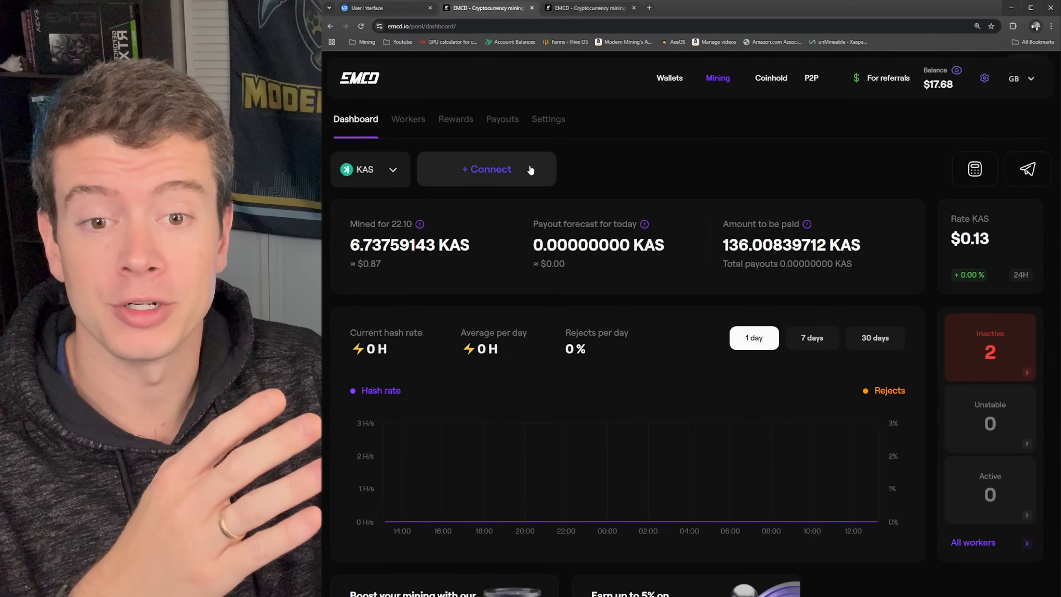
pyautogui.click(370, 169)
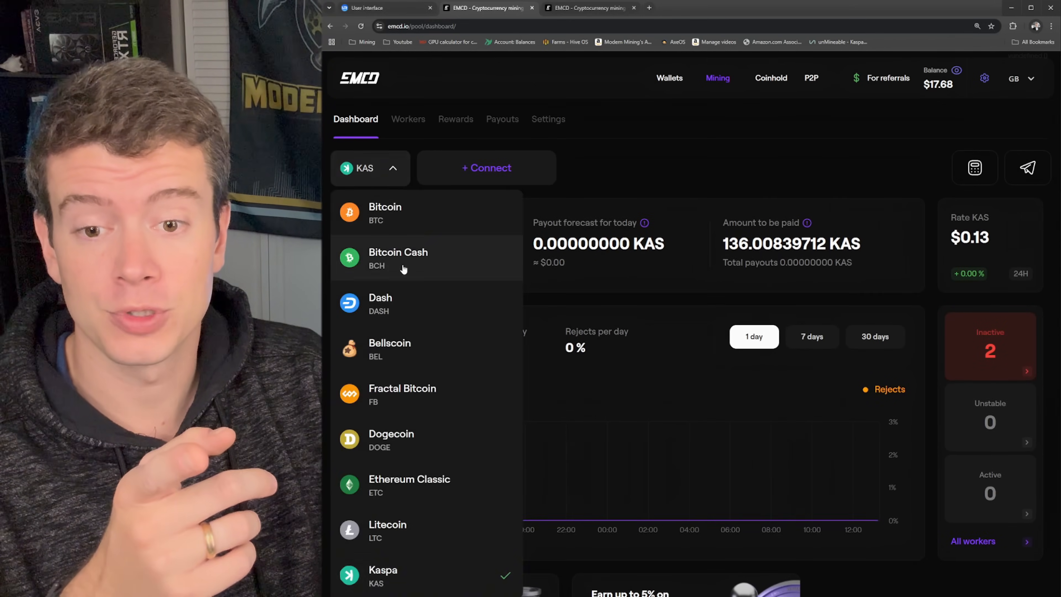
pyautogui.click(370, 168)
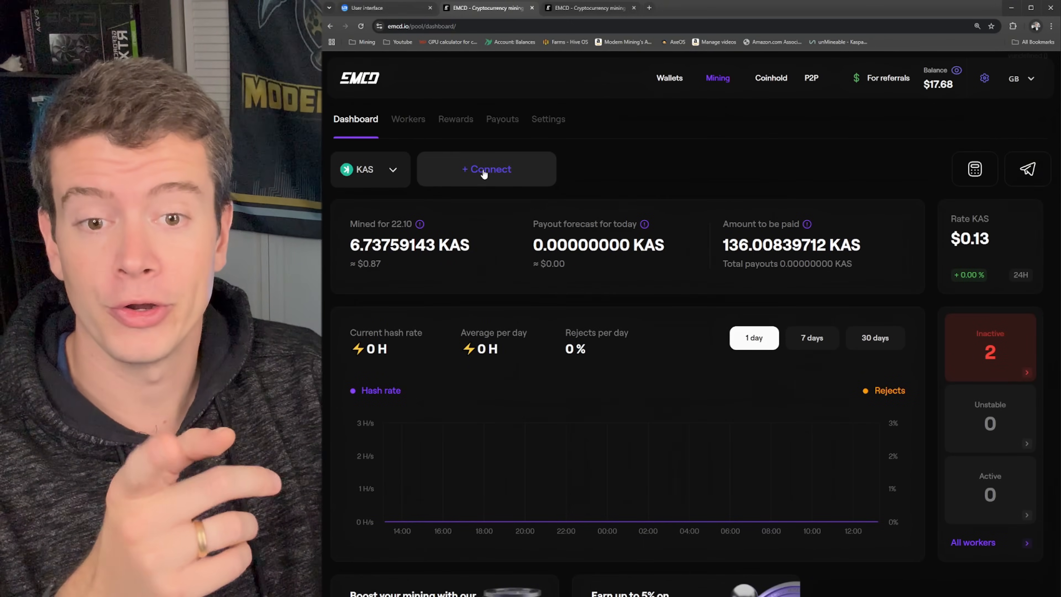
pyautogui.click(486, 169)
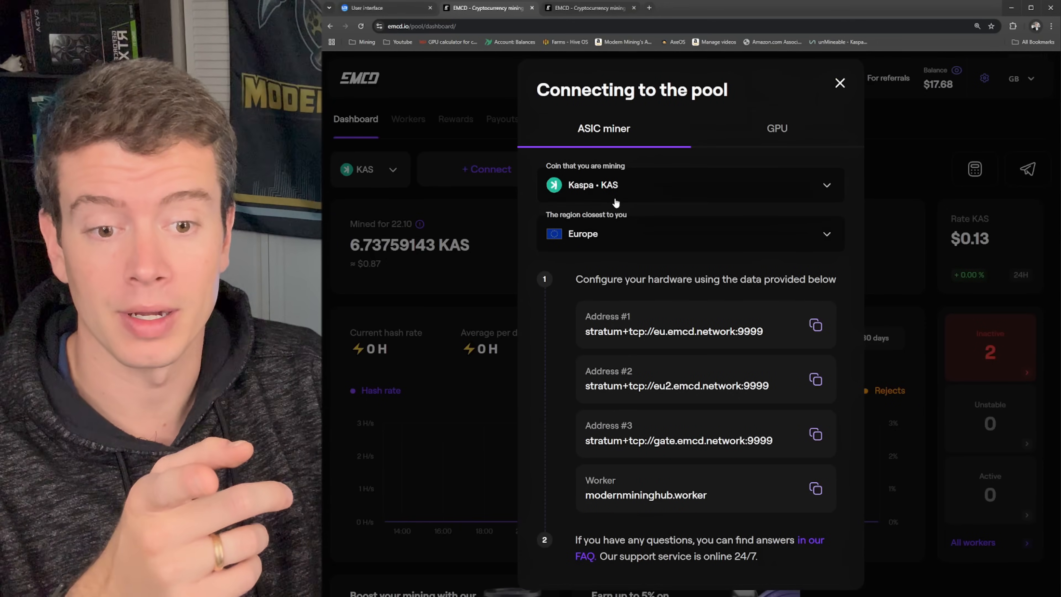
pyautogui.moveTo(650, 362)
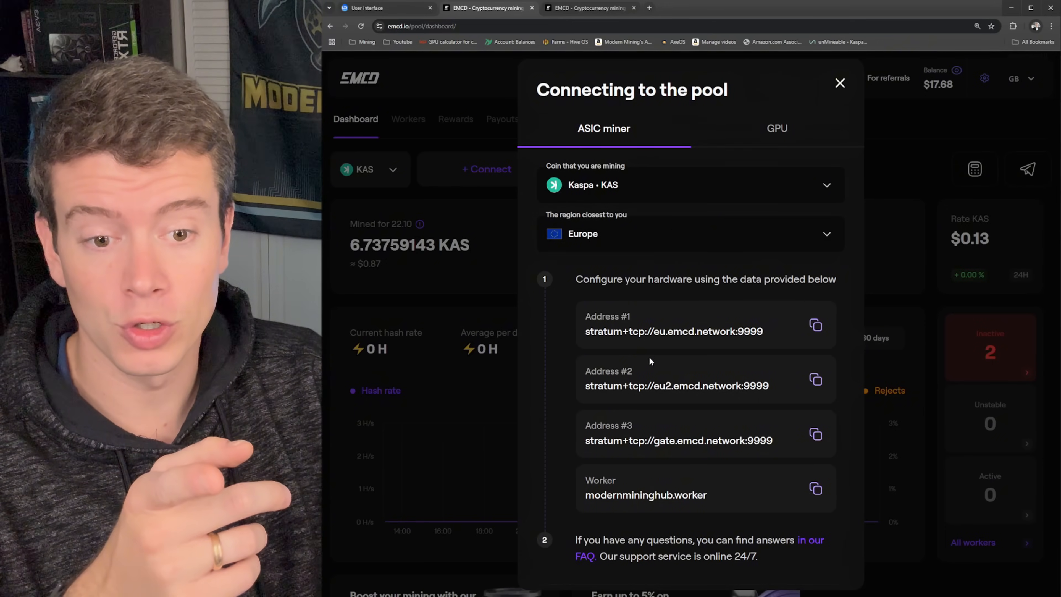
pyautogui.moveTo(741, 399)
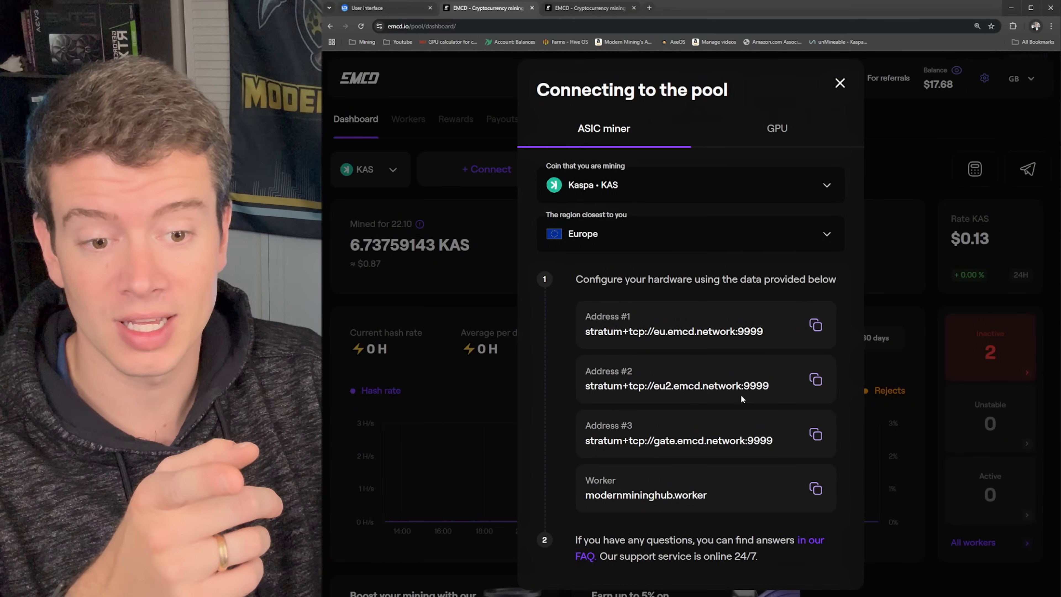
pyautogui.moveTo(597, 238)
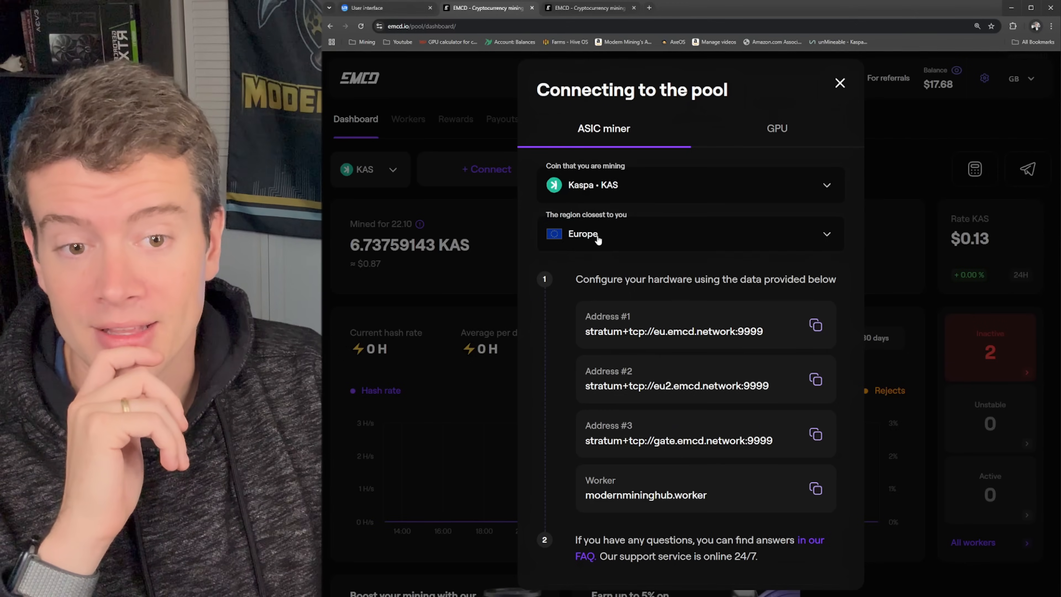
# Step: Change the closest region to USA and copy the first US stratum address
pyautogui.click(690, 233)
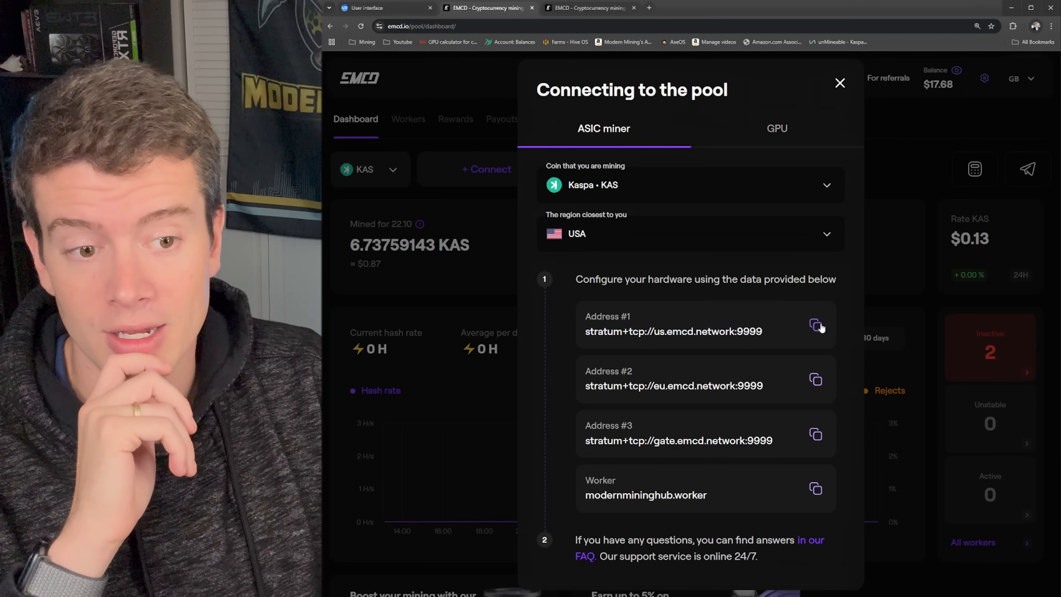
pyautogui.click(816, 325)
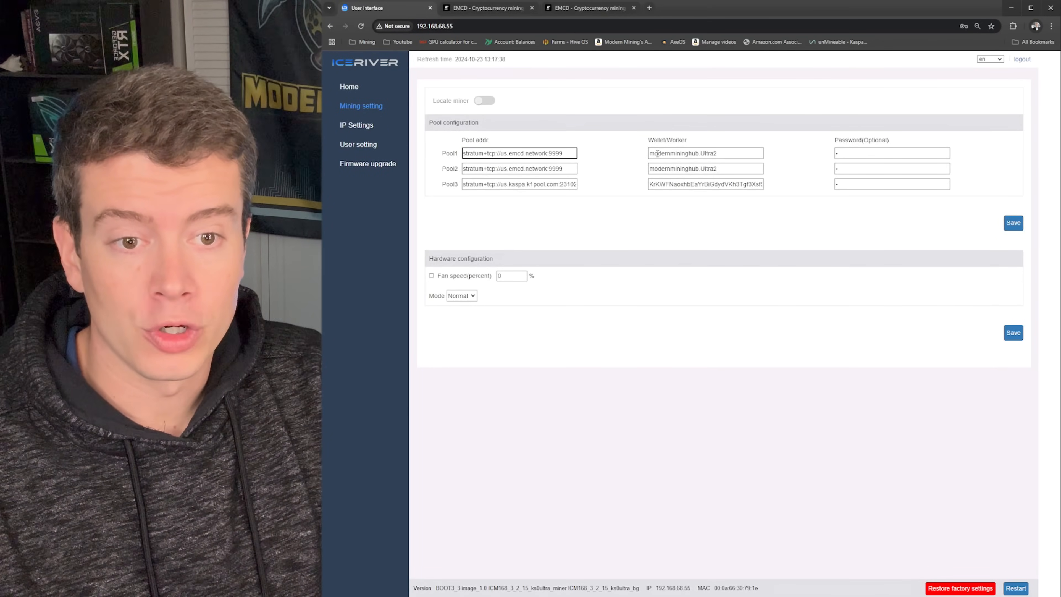
# Step: Fill the miner's three pool entries with EMCD US/EU addresses and the EMCD worker name
pyautogui.doubleClick(677, 153)
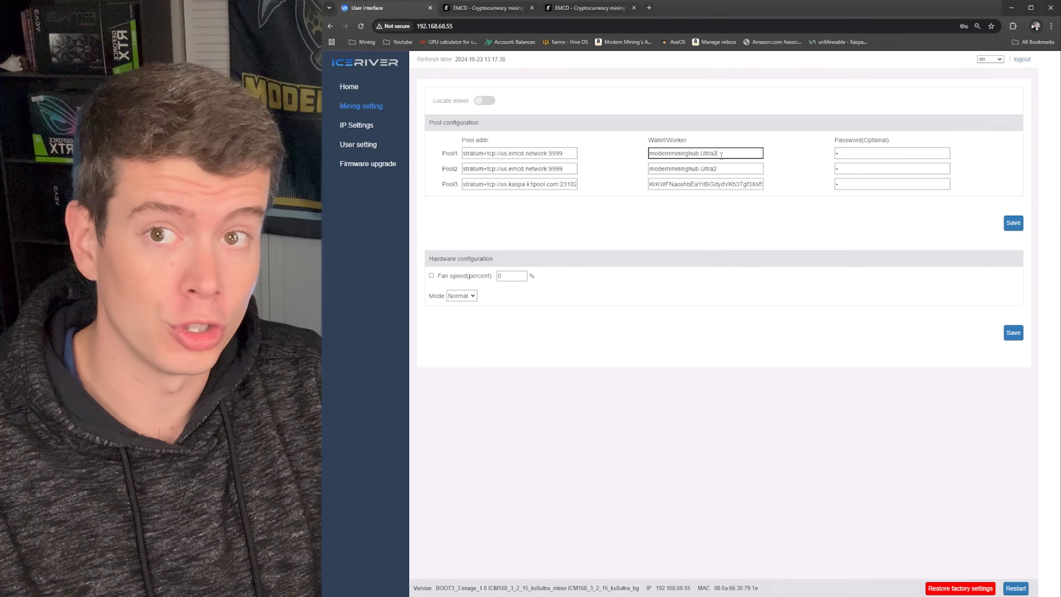
pyautogui.doubleClick(675, 152)
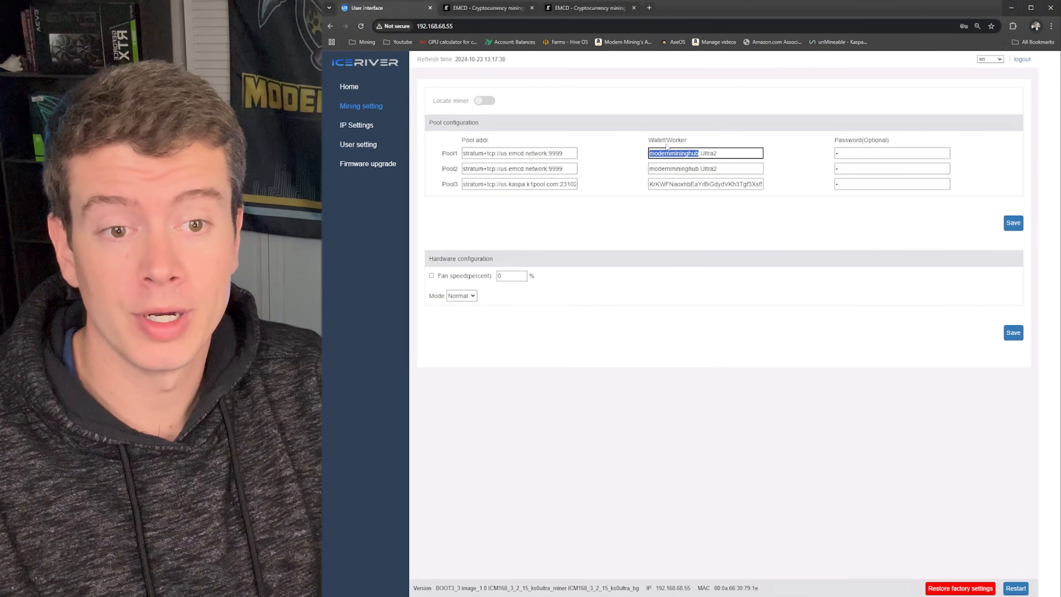
pyautogui.click(484, 7)
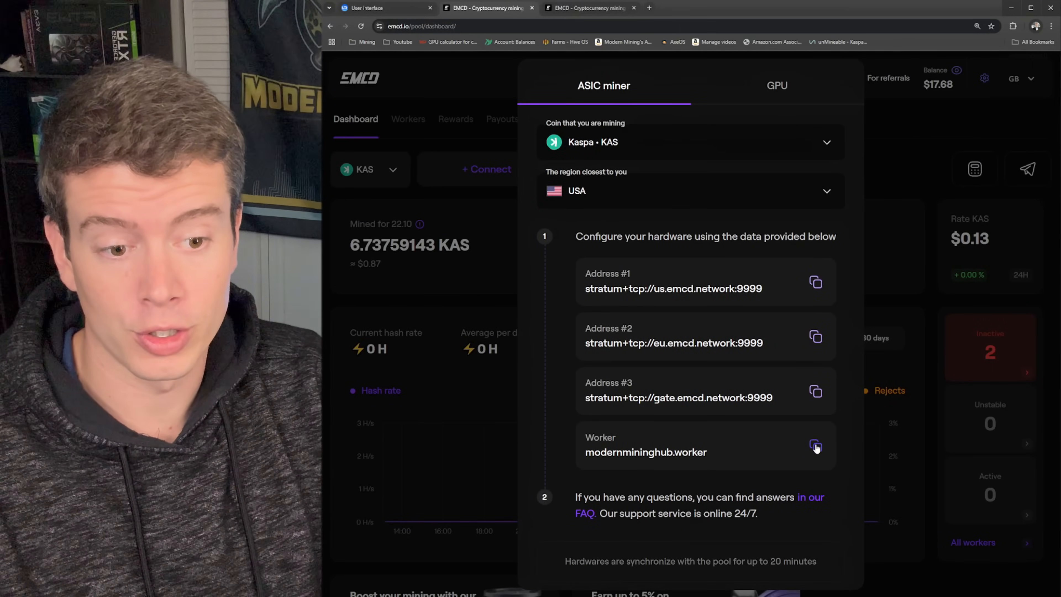
pyautogui.click(816, 452)
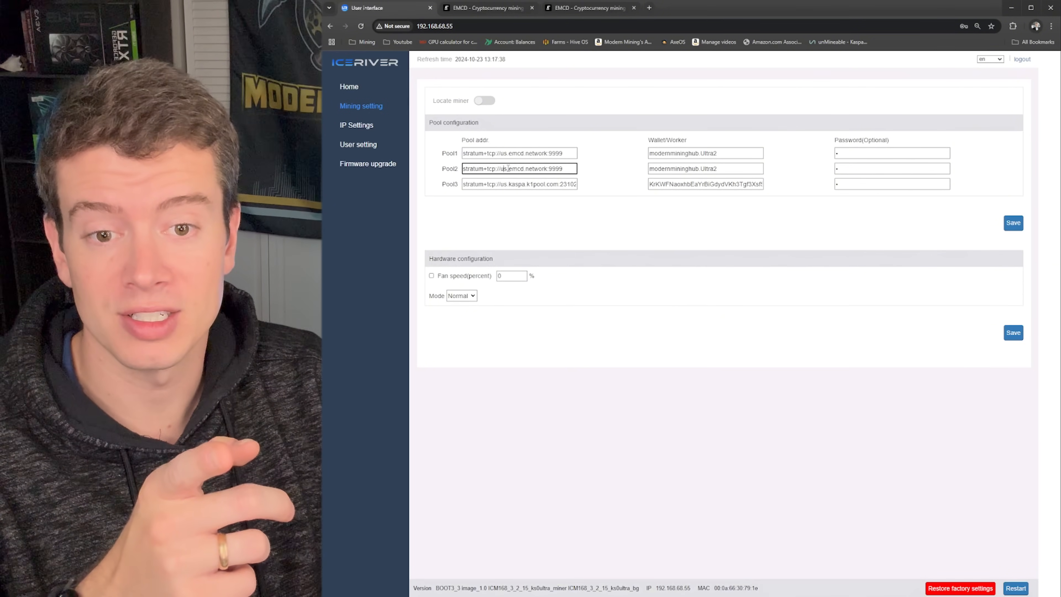
pyautogui.click(484, 7)
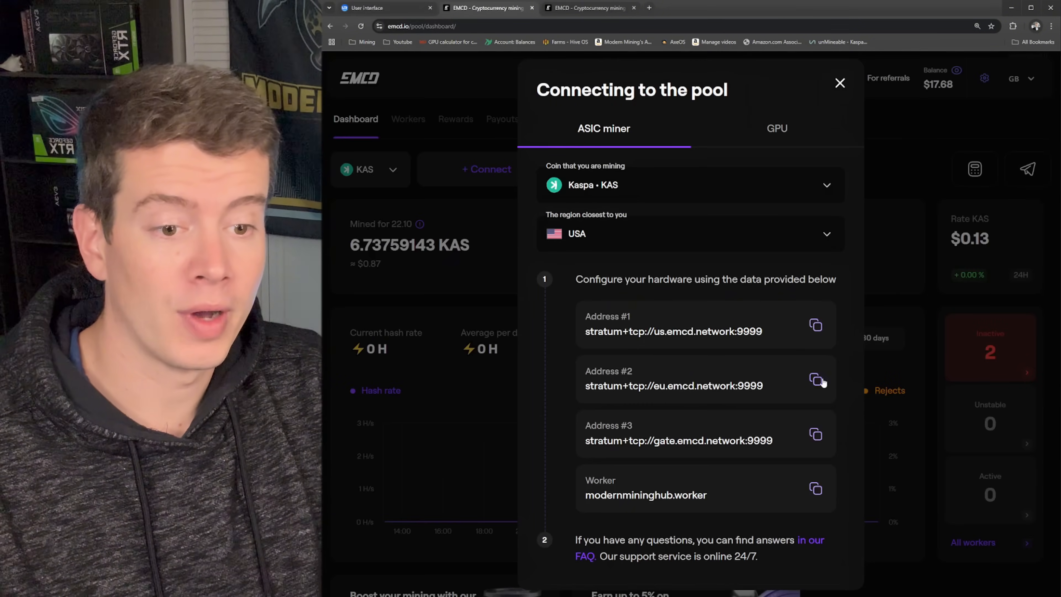
pyautogui.click(382, 7)
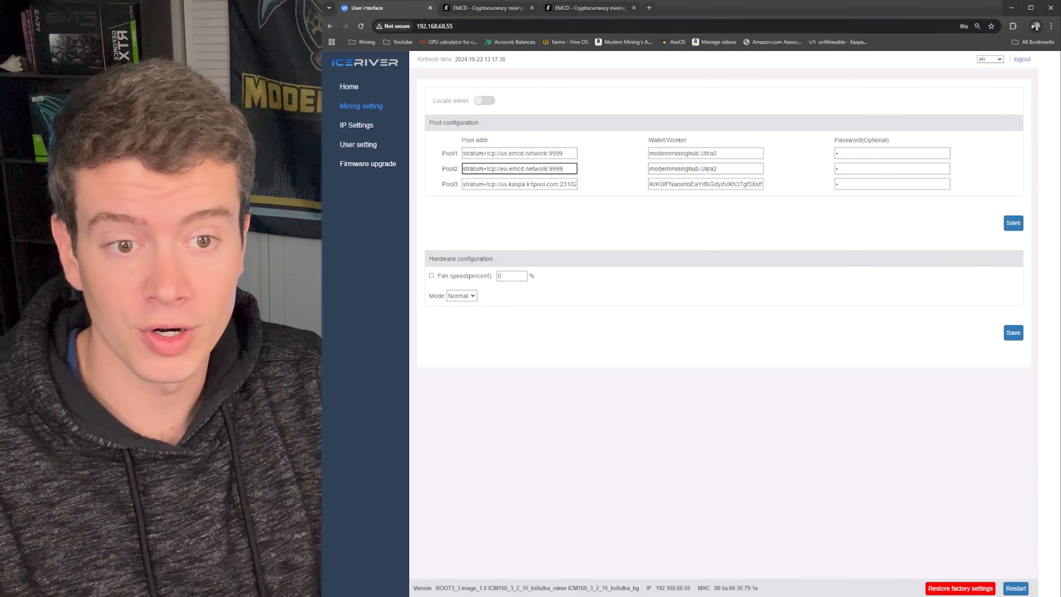
pyautogui.click(518, 184)
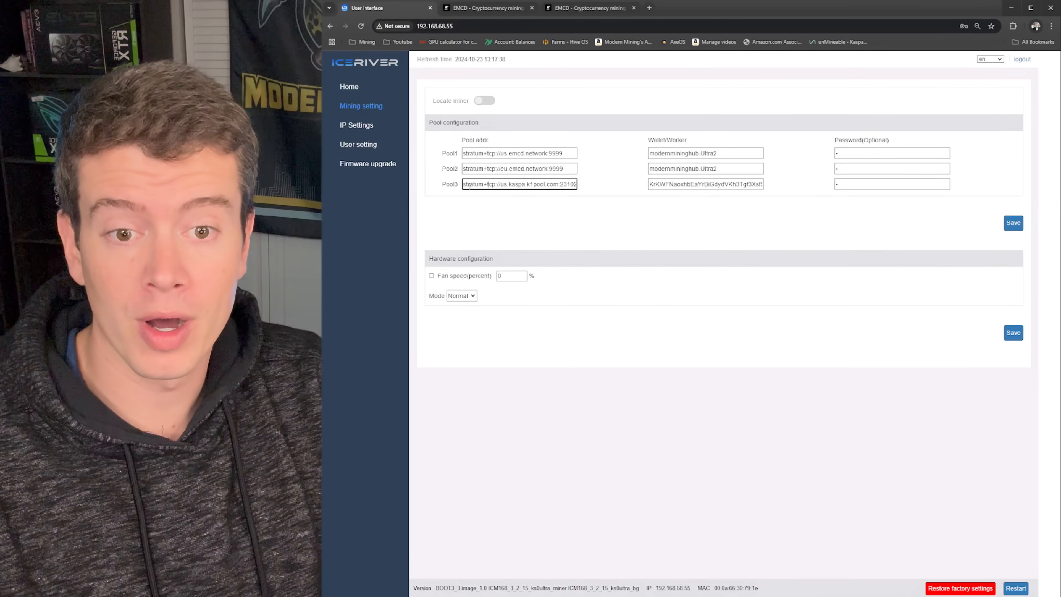
pyautogui.doubleClick(705, 184)
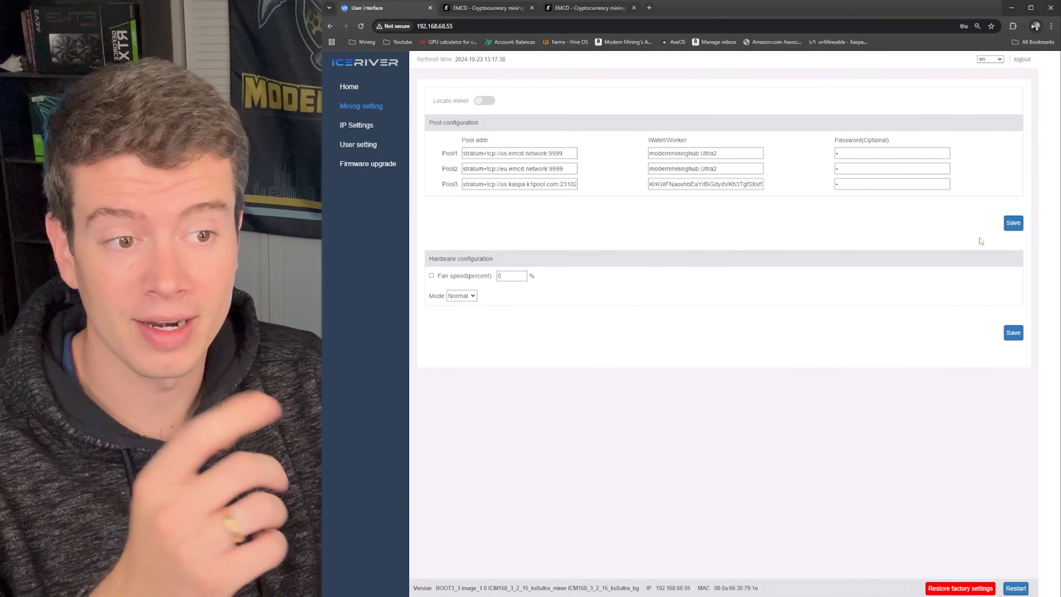
# Step: Save the pool configuration and restart the mining machine to apply it
pyautogui.click(1014, 222)
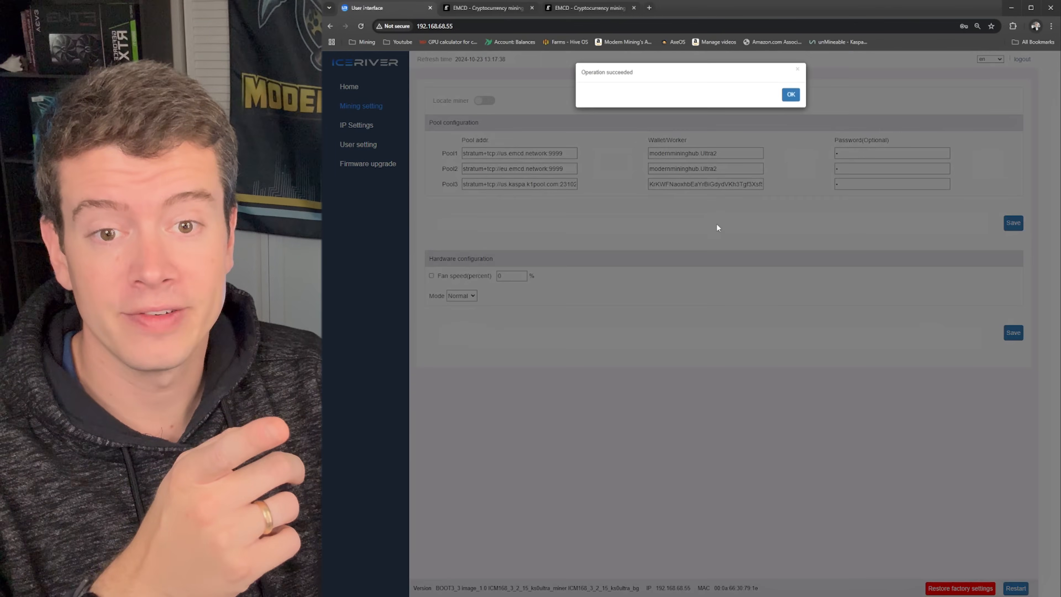
pyautogui.click(790, 94)
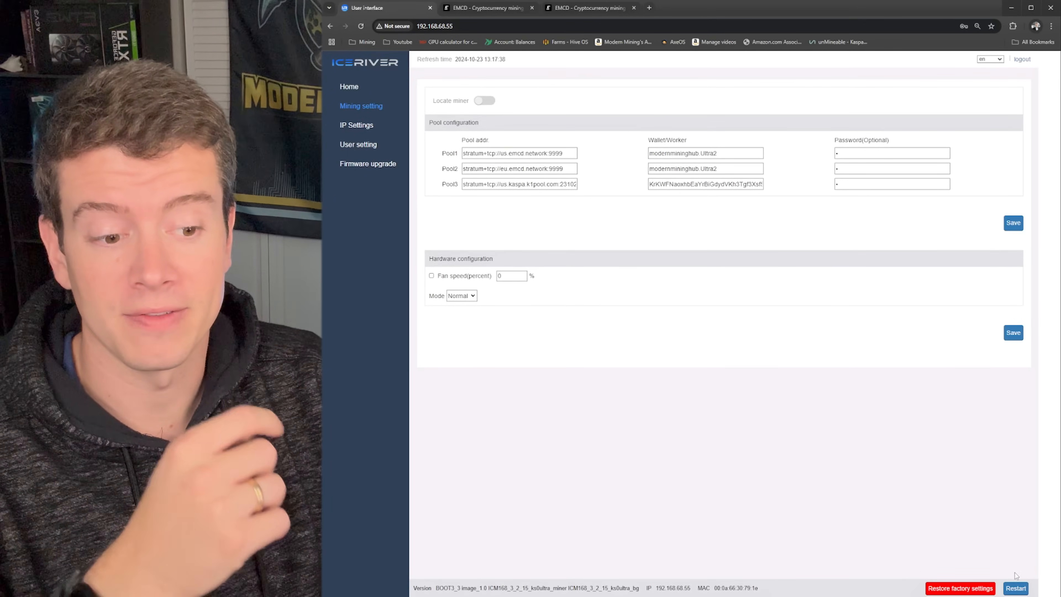
pyautogui.click(1016, 588)
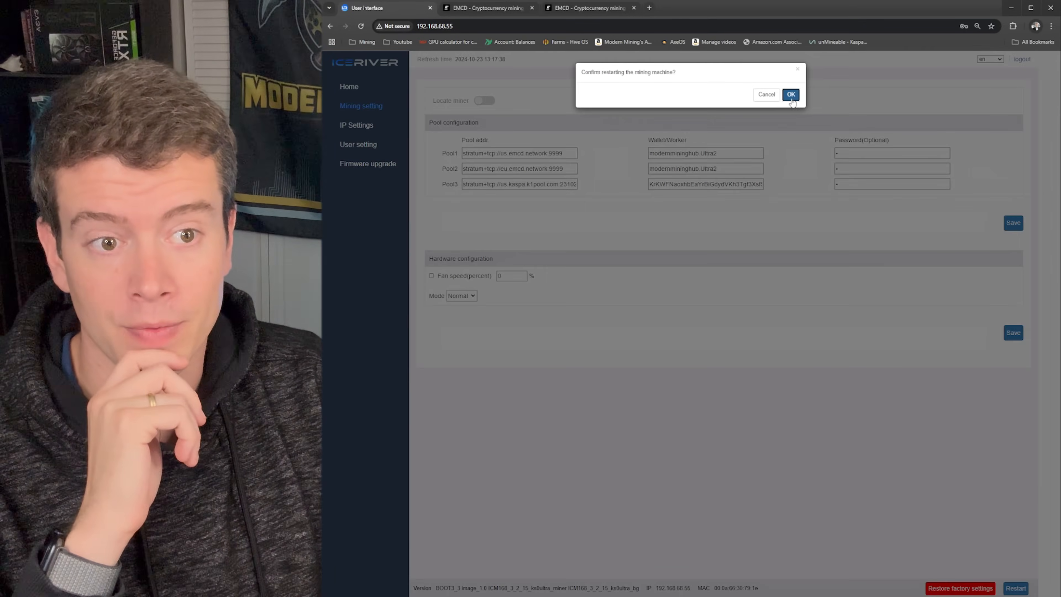
pyautogui.click(790, 94)
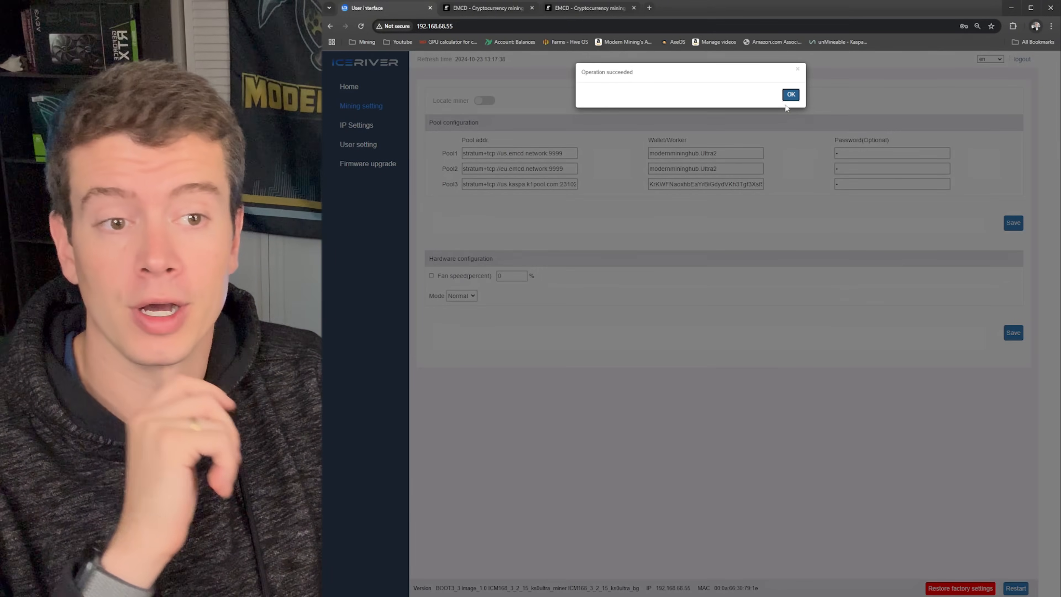
pyautogui.click(484, 7)
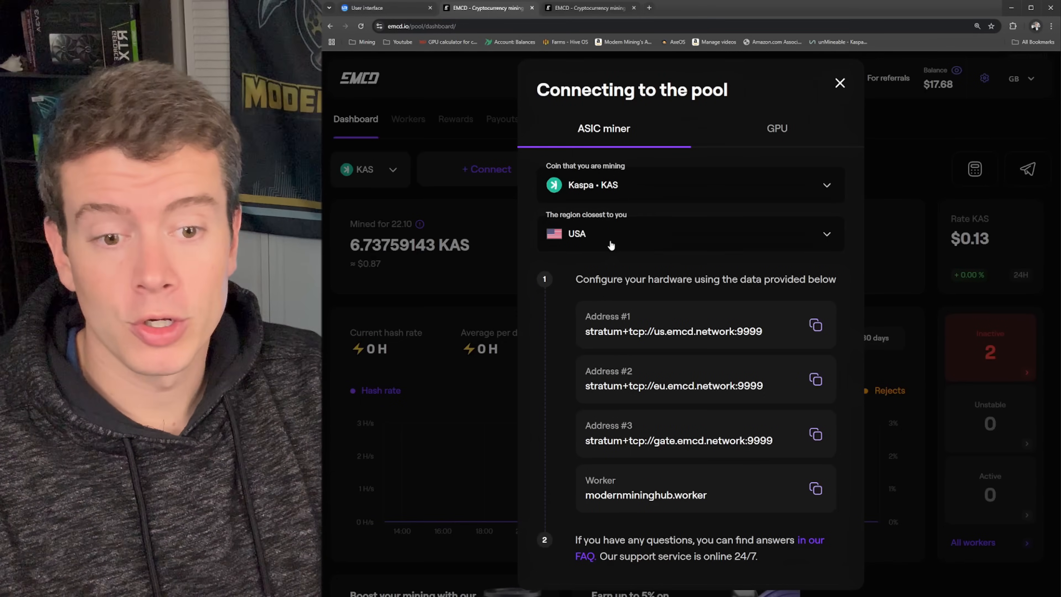
# Step: Close the connection guide and view the dashboard hash rate over 30 days, then the workers list
pyautogui.click(840, 83)
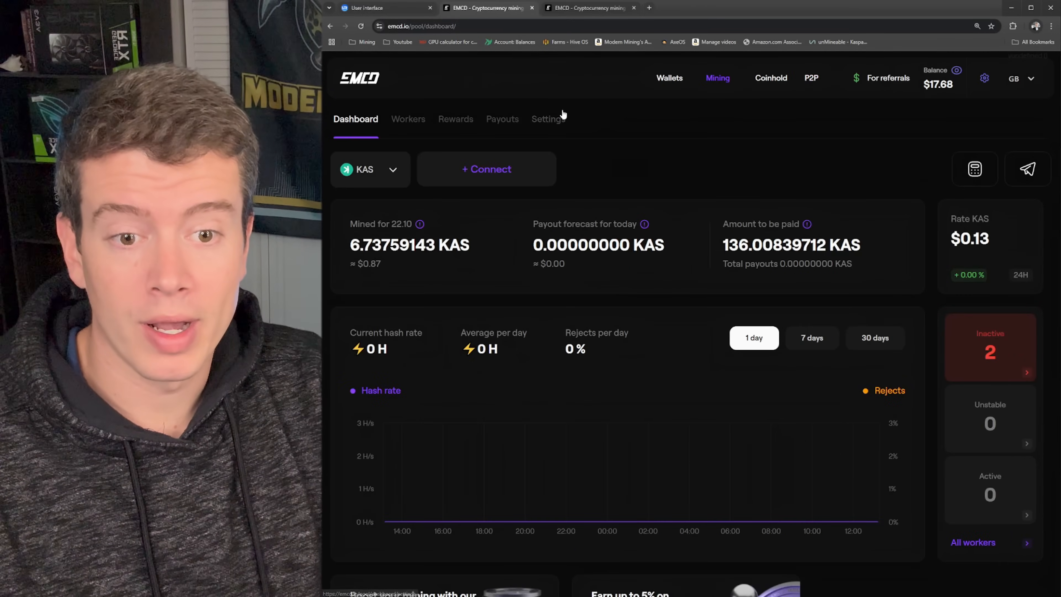
pyautogui.click(875, 337)
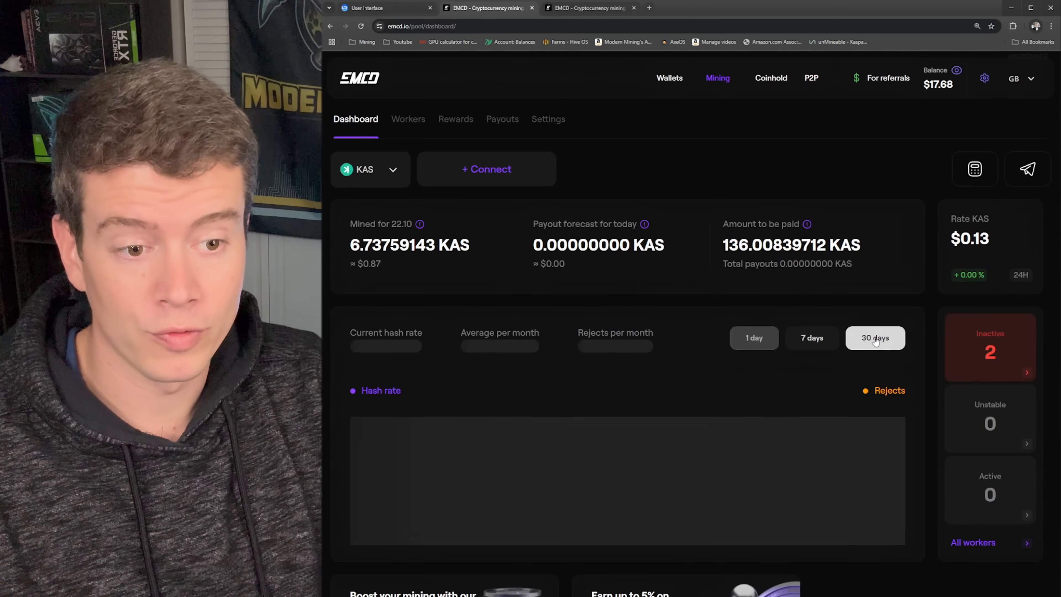
pyautogui.click(875, 338)
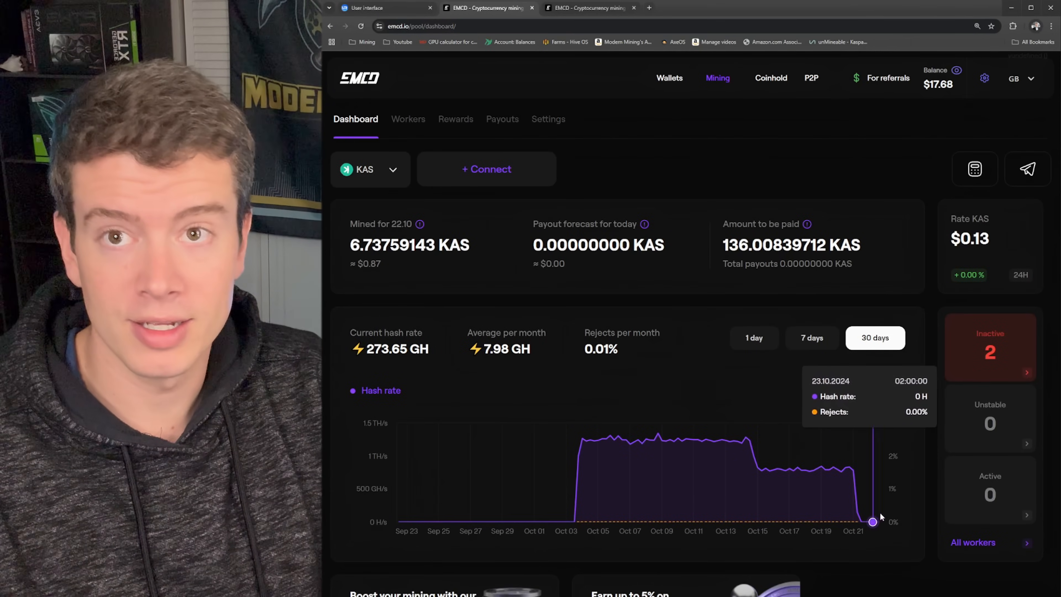
pyautogui.moveTo(809, 472)
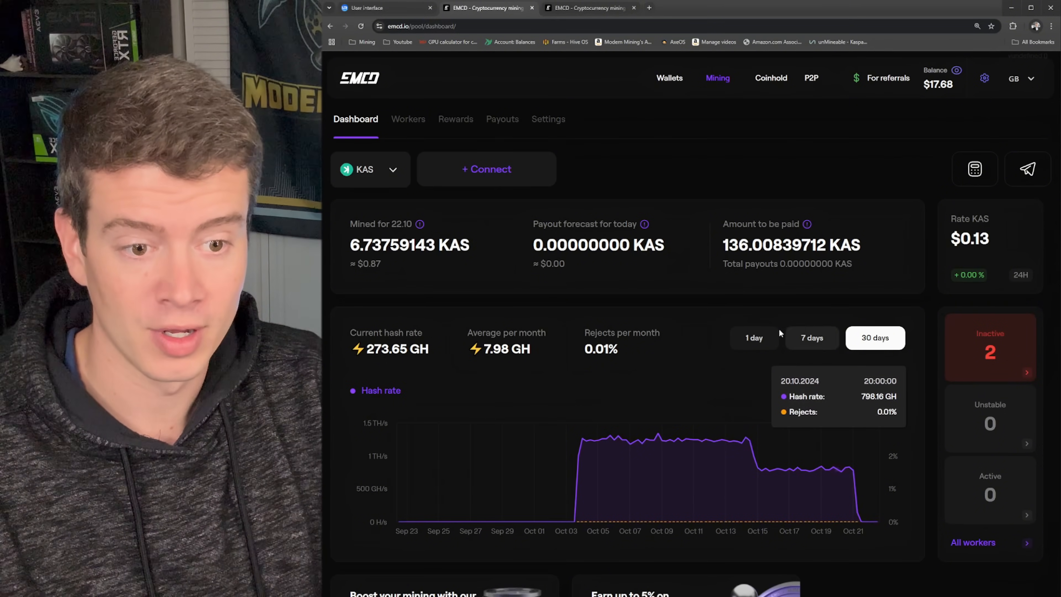
pyautogui.click(754, 338)
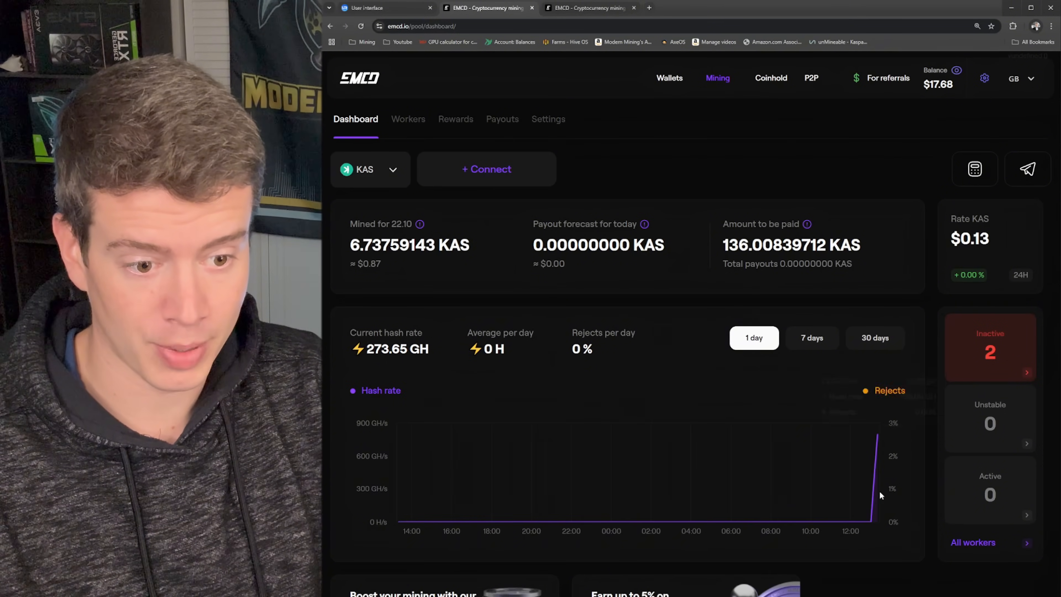
pyautogui.click(875, 337)
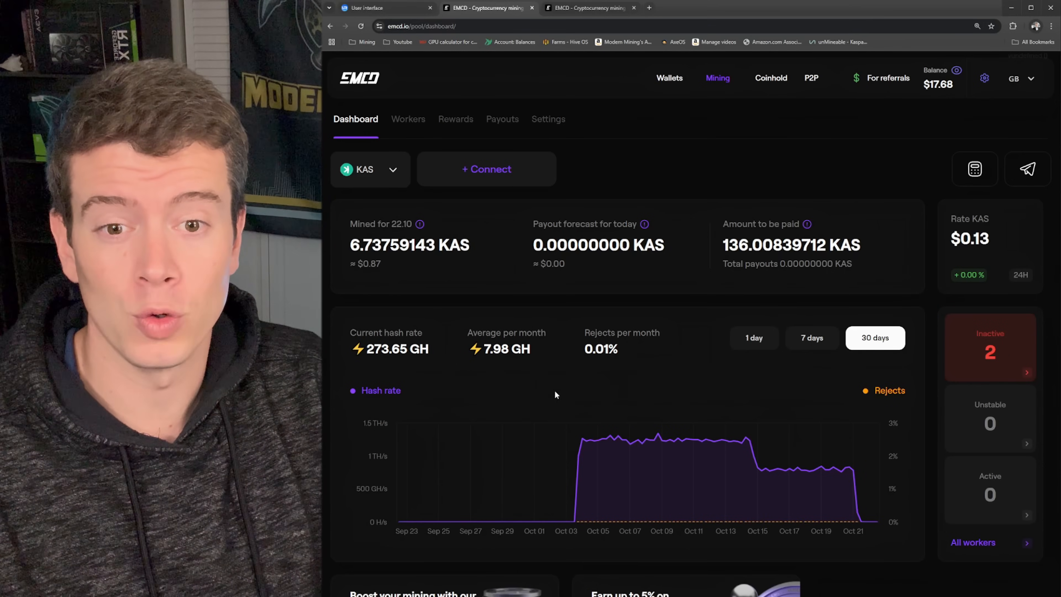
pyautogui.moveTo(570, 292)
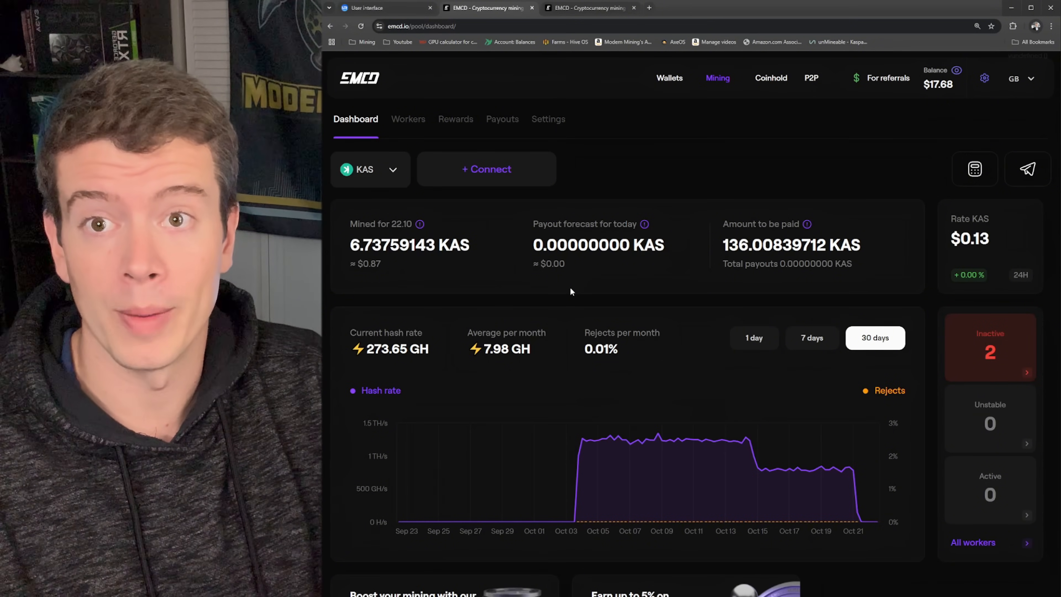
pyautogui.moveTo(703, 263)
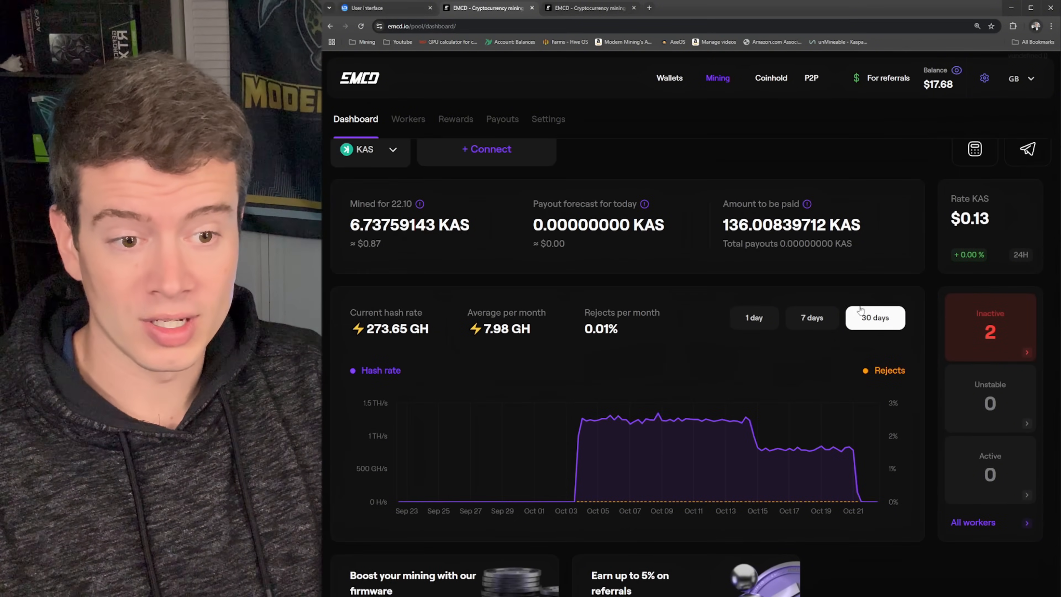
pyautogui.moveTo(606, 418)
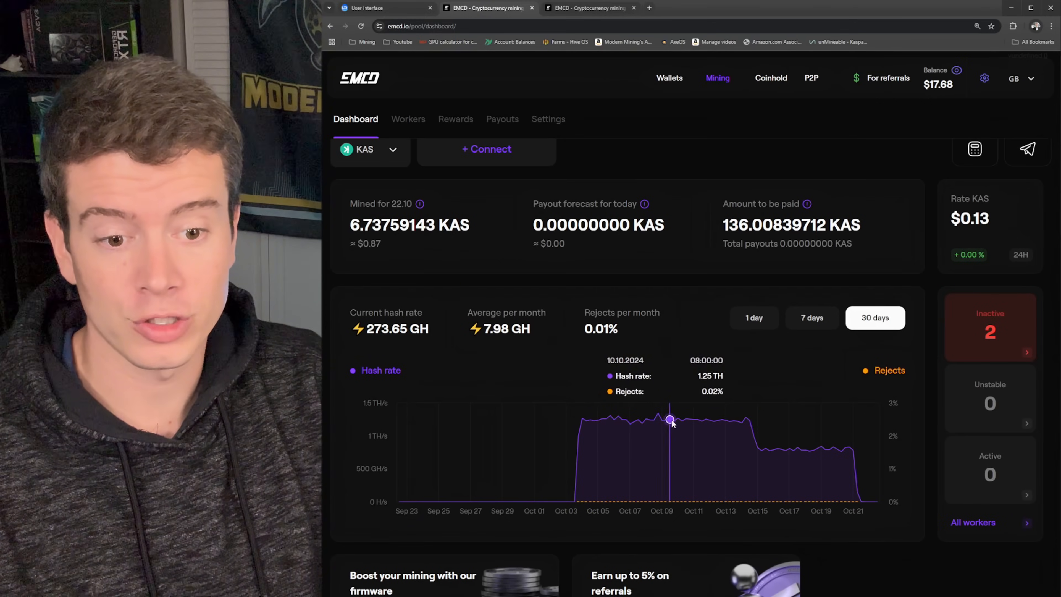
pyautogui.moveTo(720, 419)
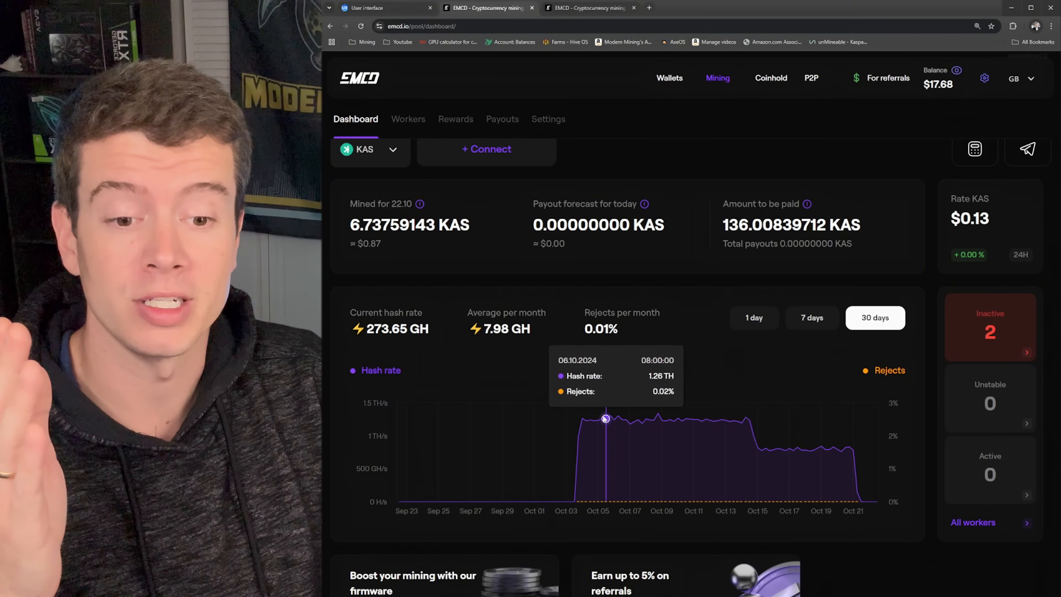
pyautogui.moveTo(726, 420)
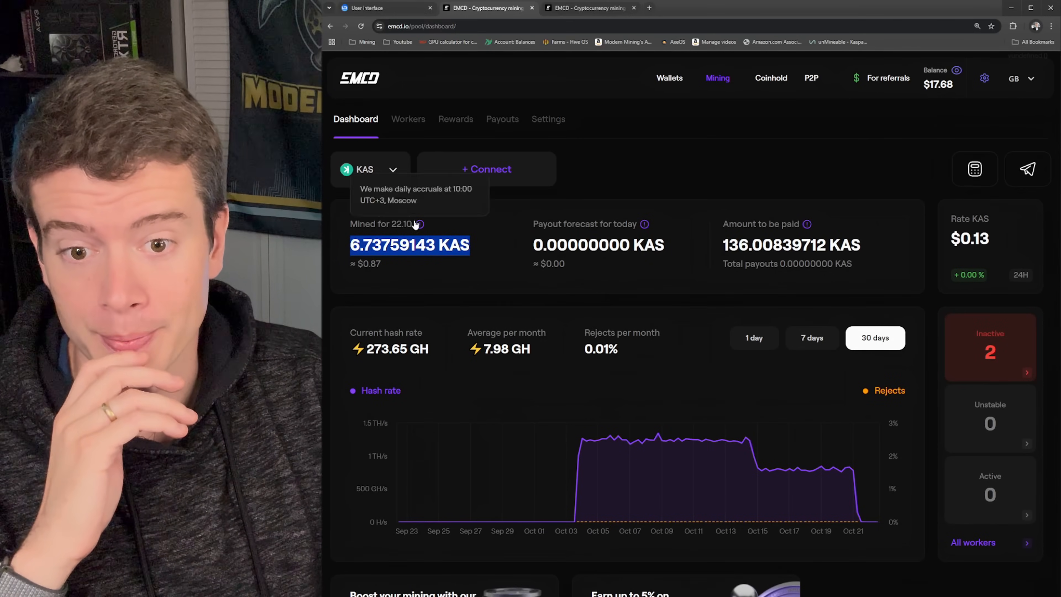
pyautogui.moveTo(389, 235)
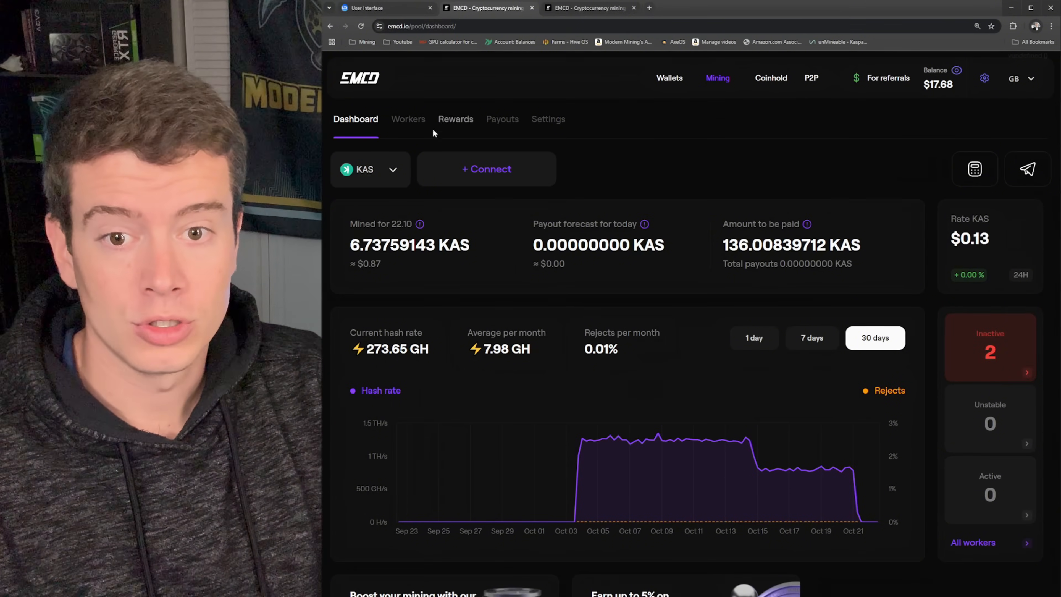
pyautogui.click(408, 118)
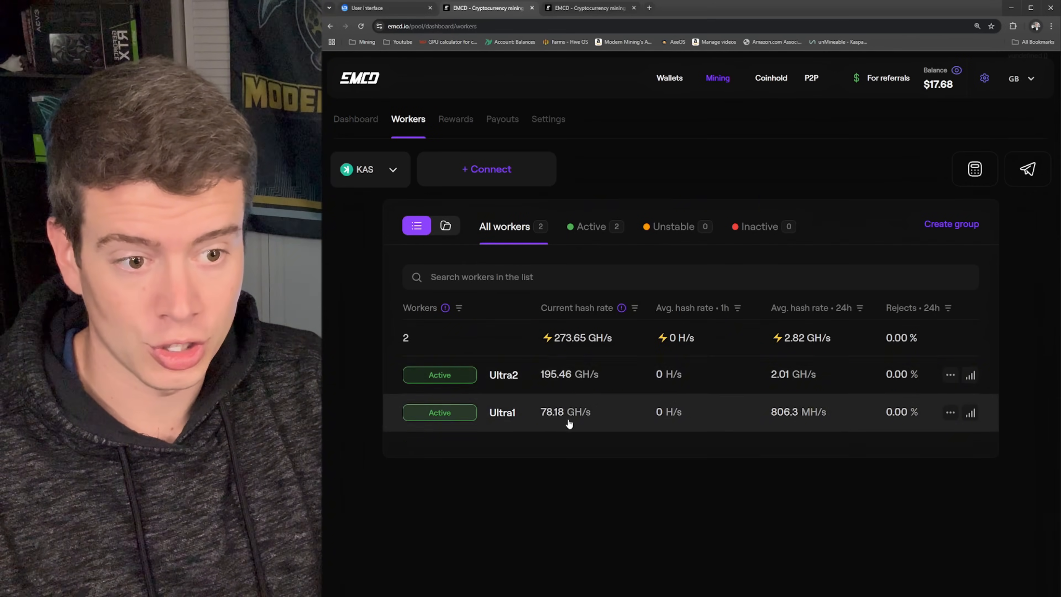
pyautogui.moveTo(824, 313)
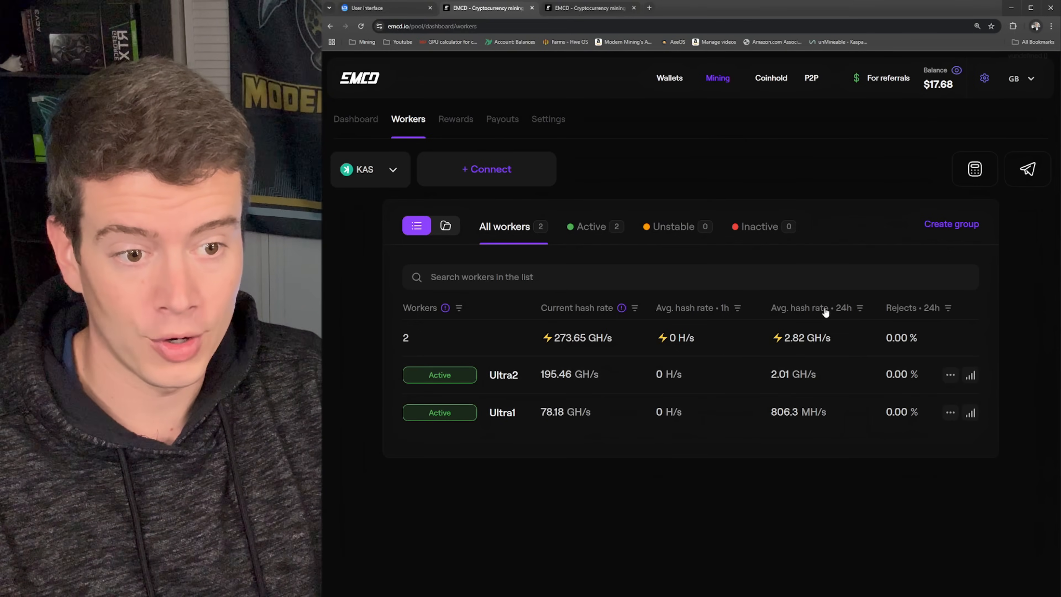
pyautogui.moveTo(933, 316)
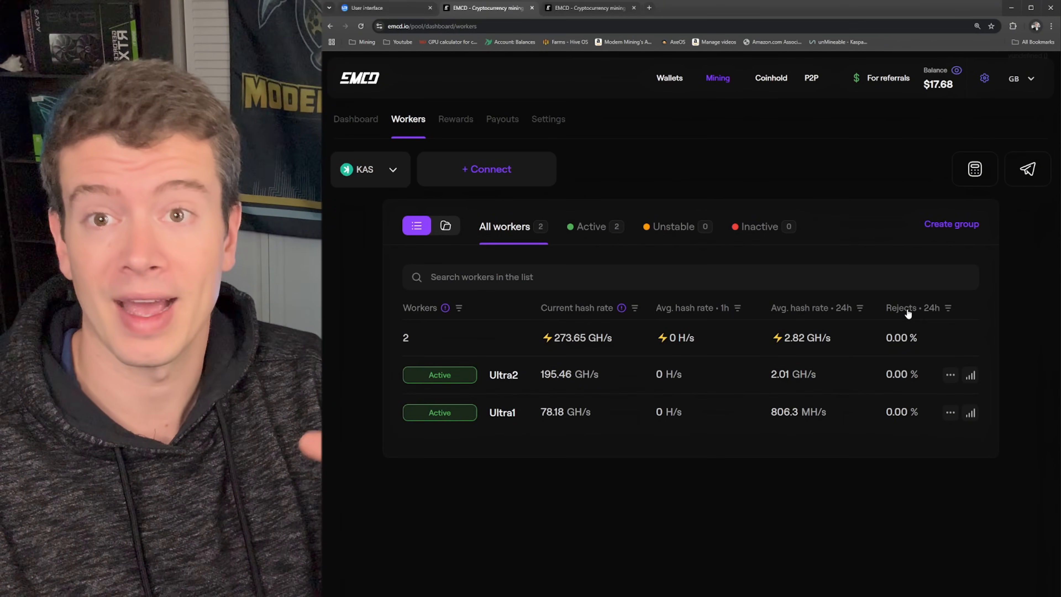
# Step: Show the Rewards history and mark the latest reward's 236.59 average hash rate
pyautogui.click(456, 119)
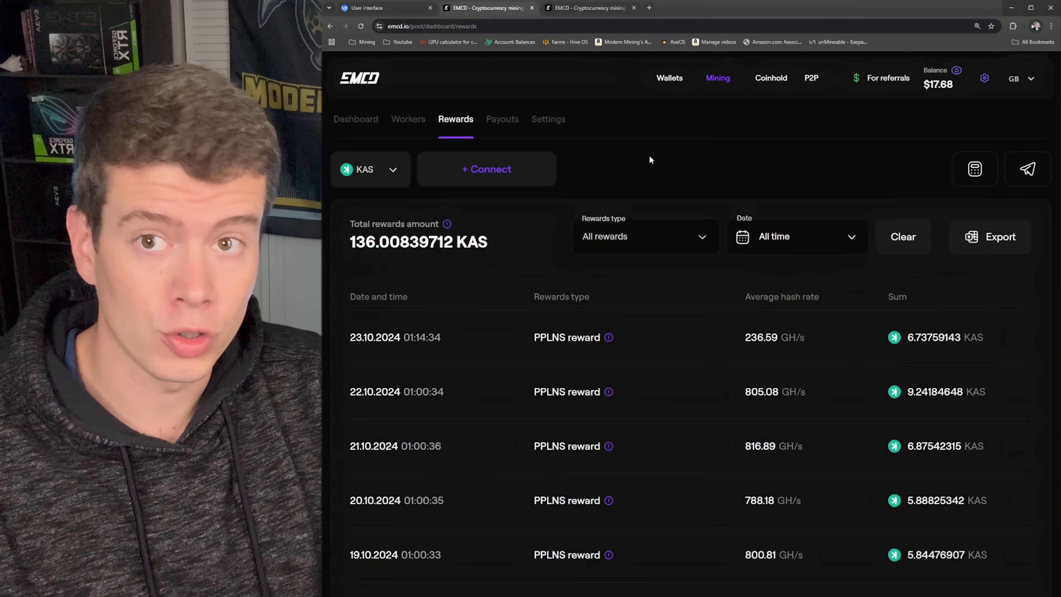
pyautogui.moveTo(643, 170)
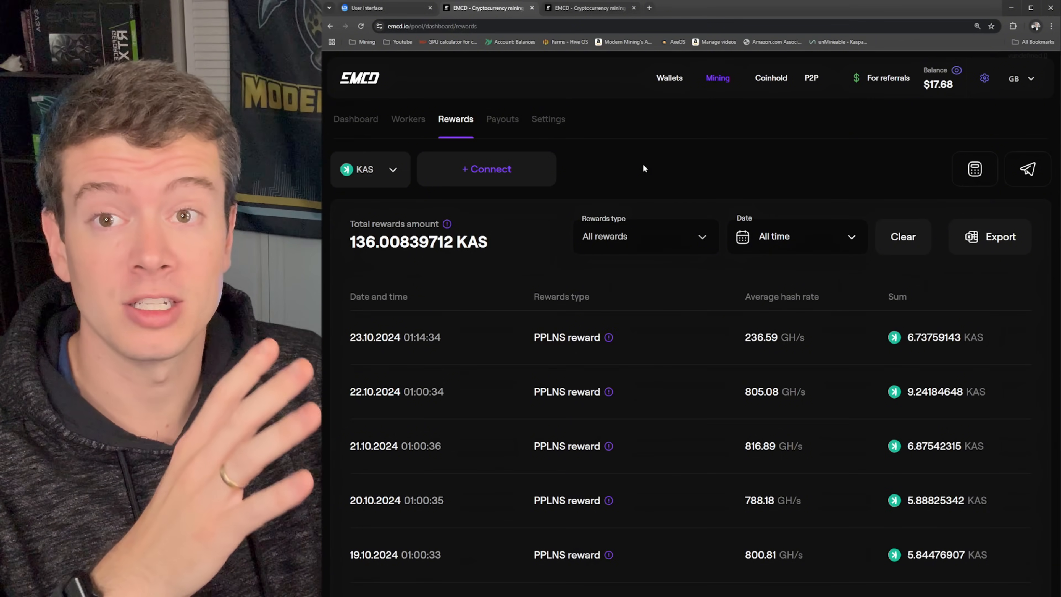
pyautogui.moveTo(652, 165)
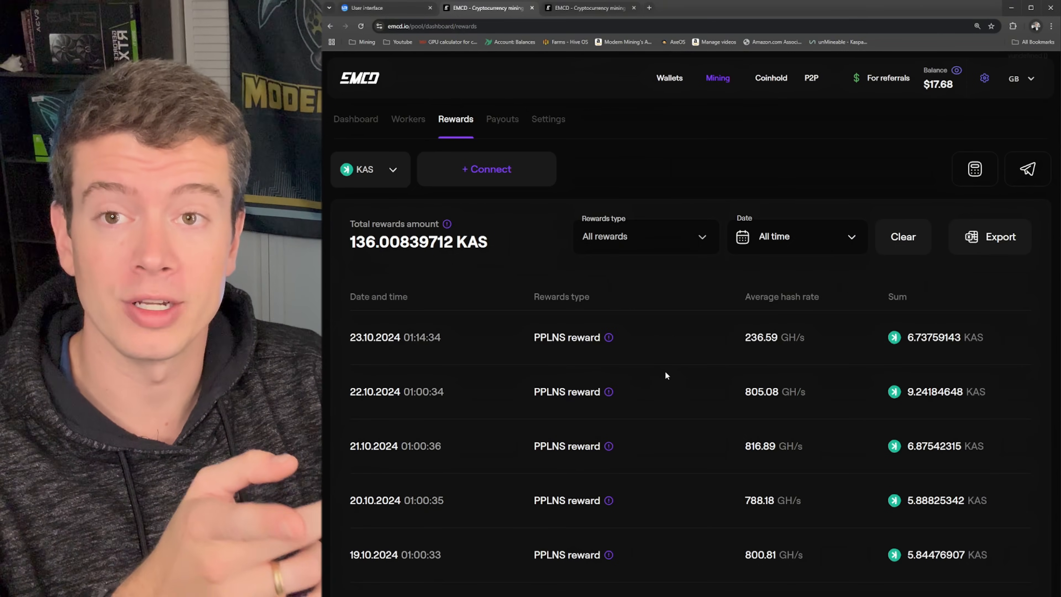
pyautogui.scroll(-3)
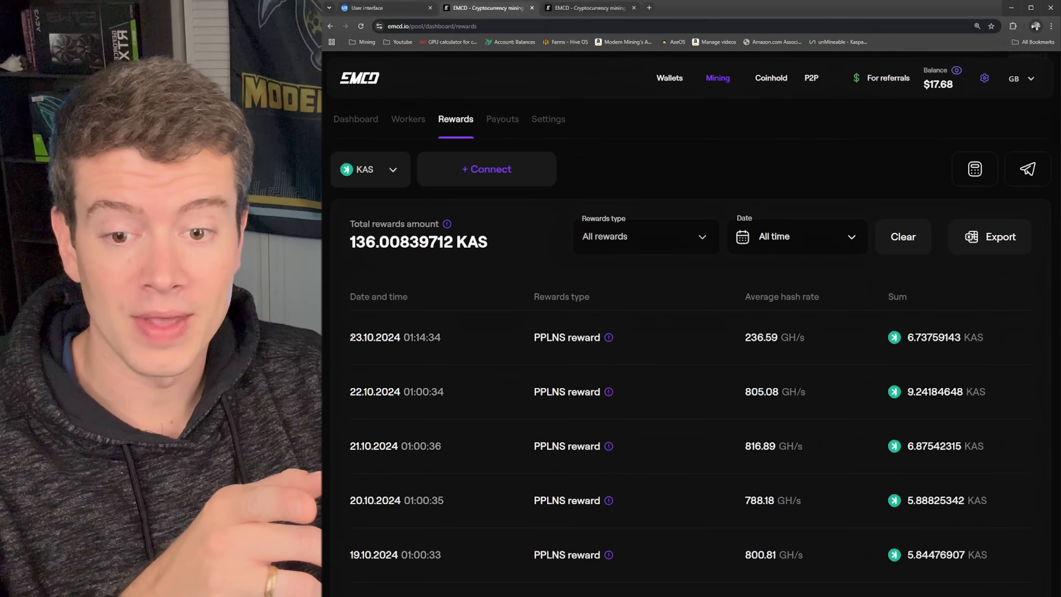
pyautogui.doubleClick(355, 337)
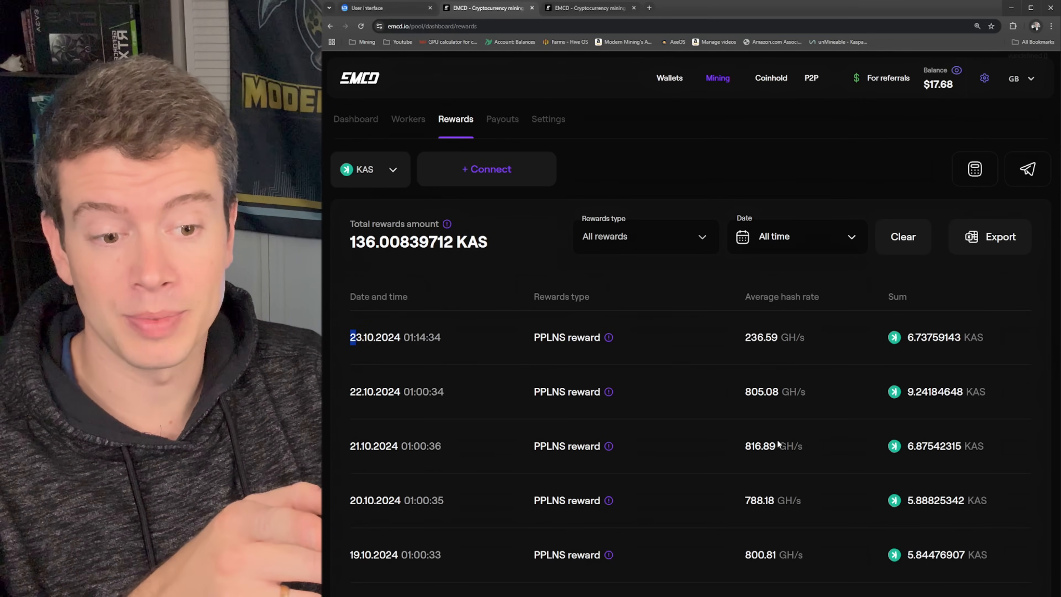
pyautogui.doubleClick(758, 446)
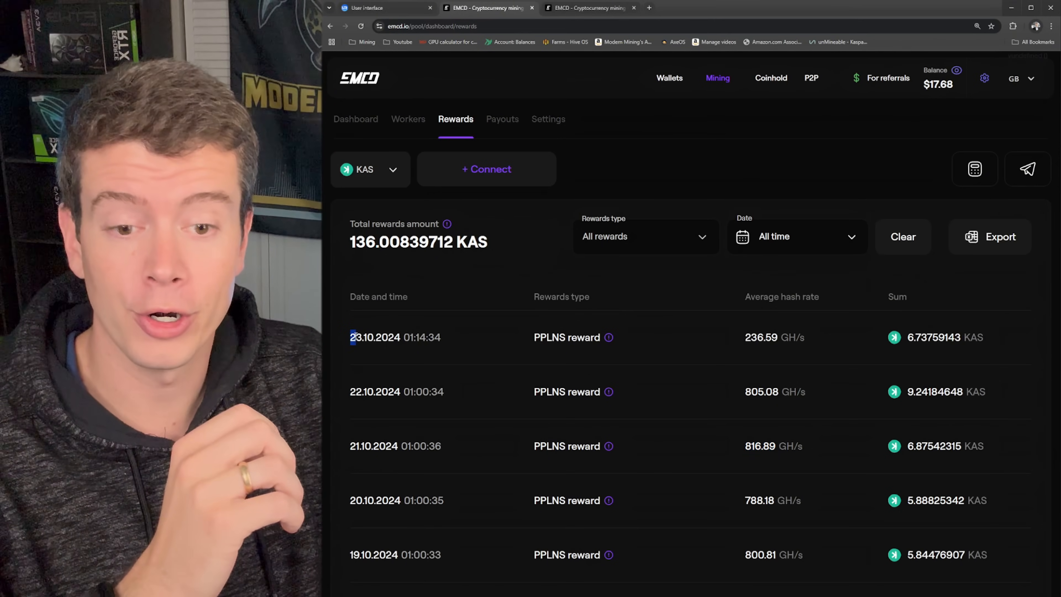
pyautogui.doubleClick(760, 337)
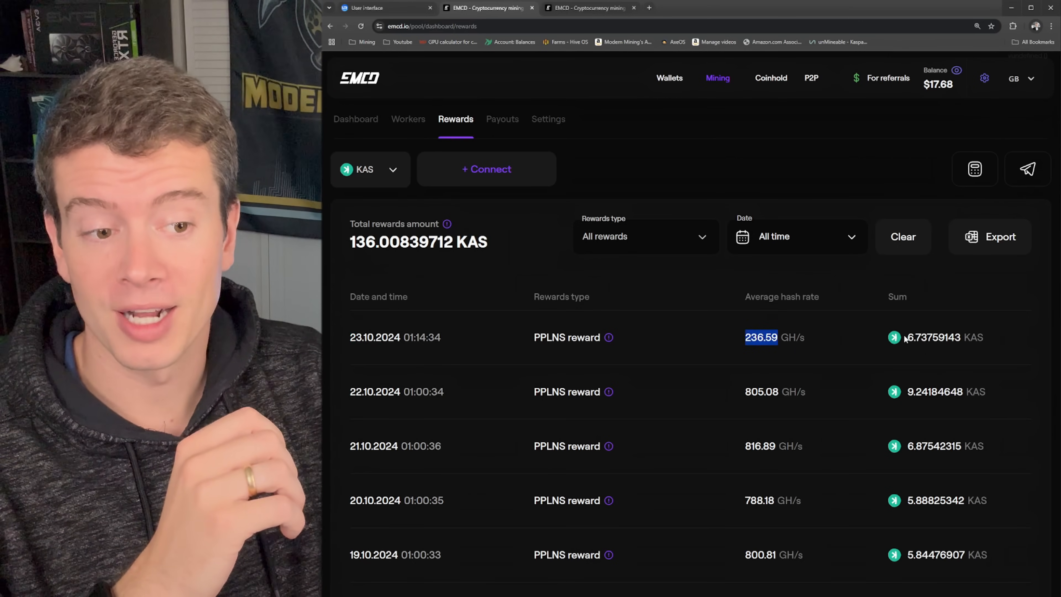
pyautogui.moveTo(921, 438)
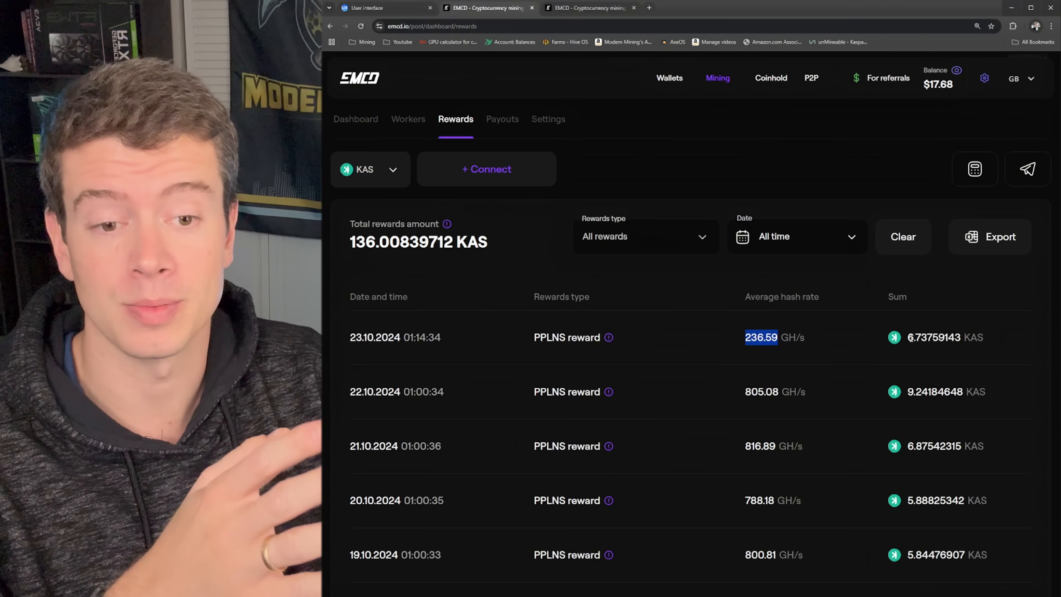
# Step: Scroll back to the first payout on 05.10.2024 and return to the latest rewards
pyautogui.scroll(-3)
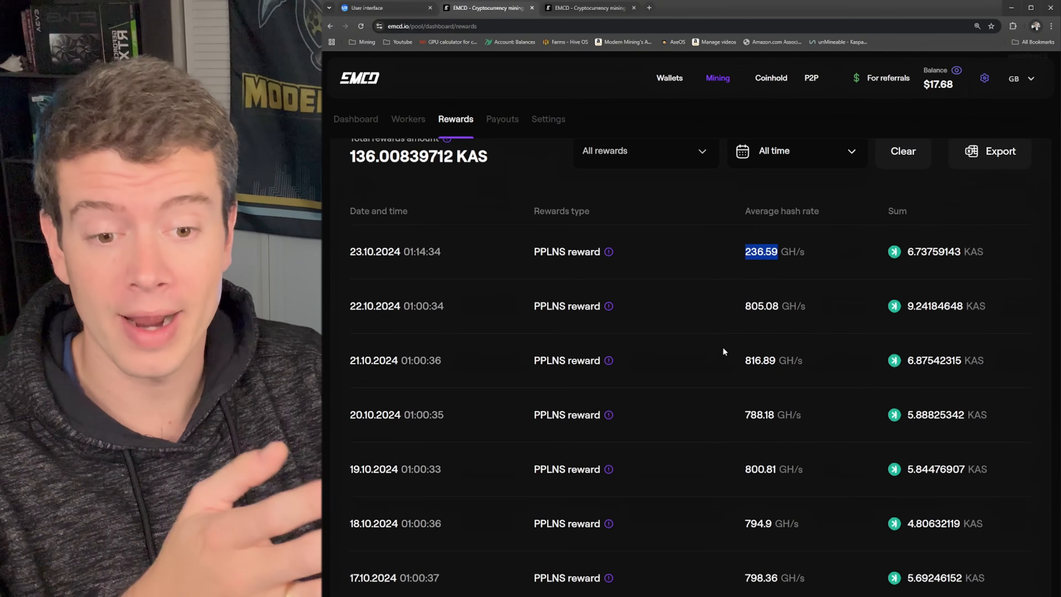
pyautogui.scroll(-3)
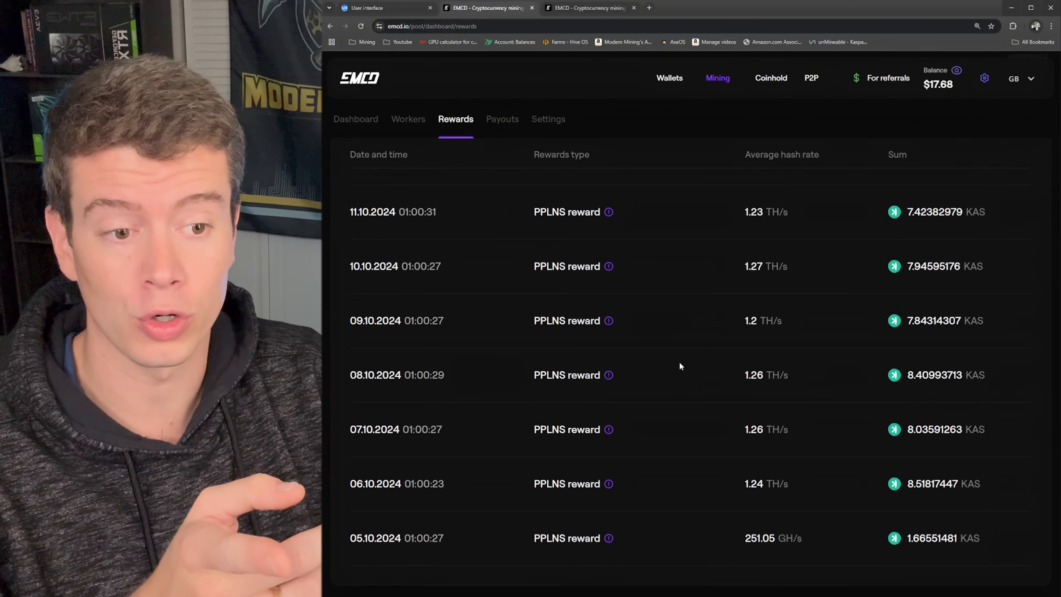
pyautogui.scroll(3)
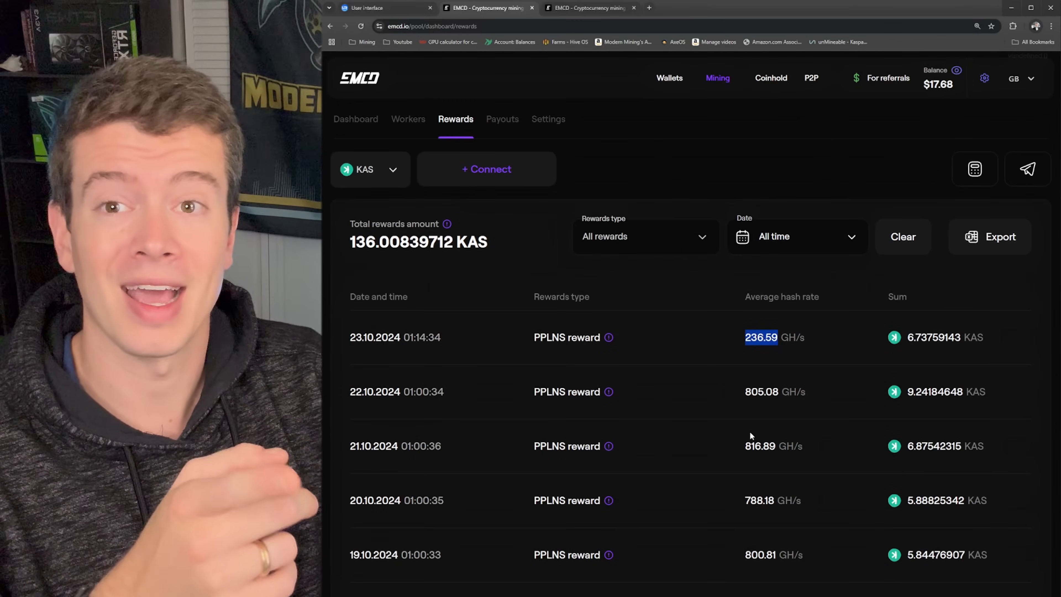
# Step: View Payouts, the Dashboard, then the Settings showing outside-wallet payouts at 200 KAS minimum
pyautogui.click(502, 120)
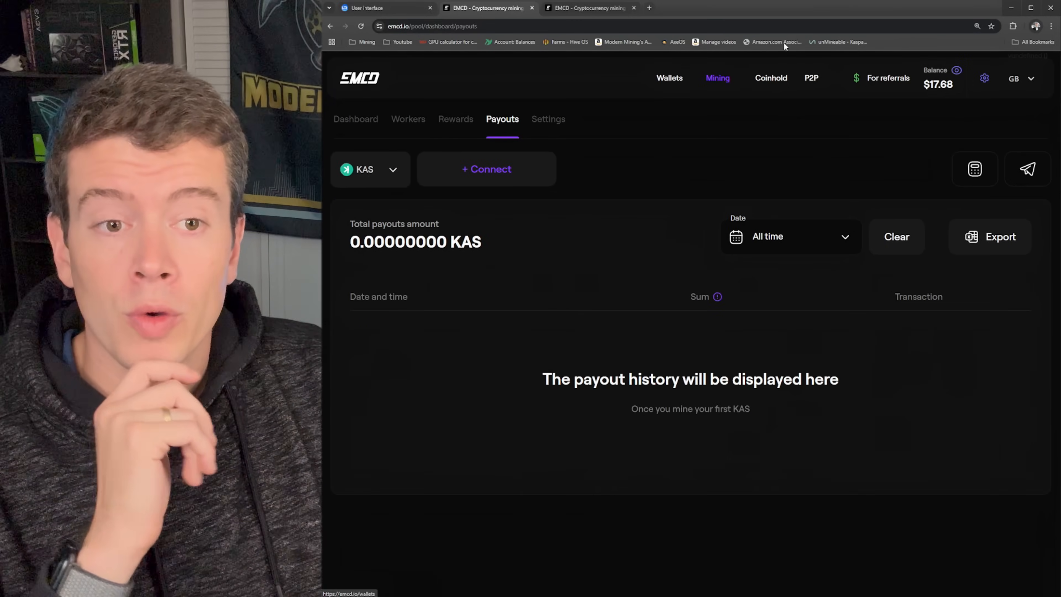
pyautogui.click(356, 120)
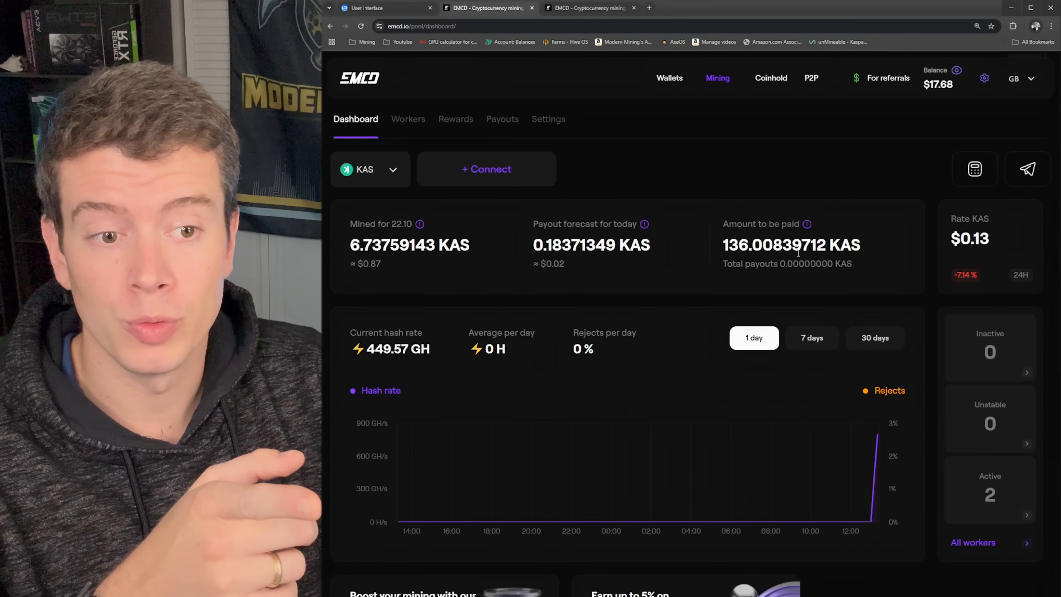
pyautogui.click(548, 120)
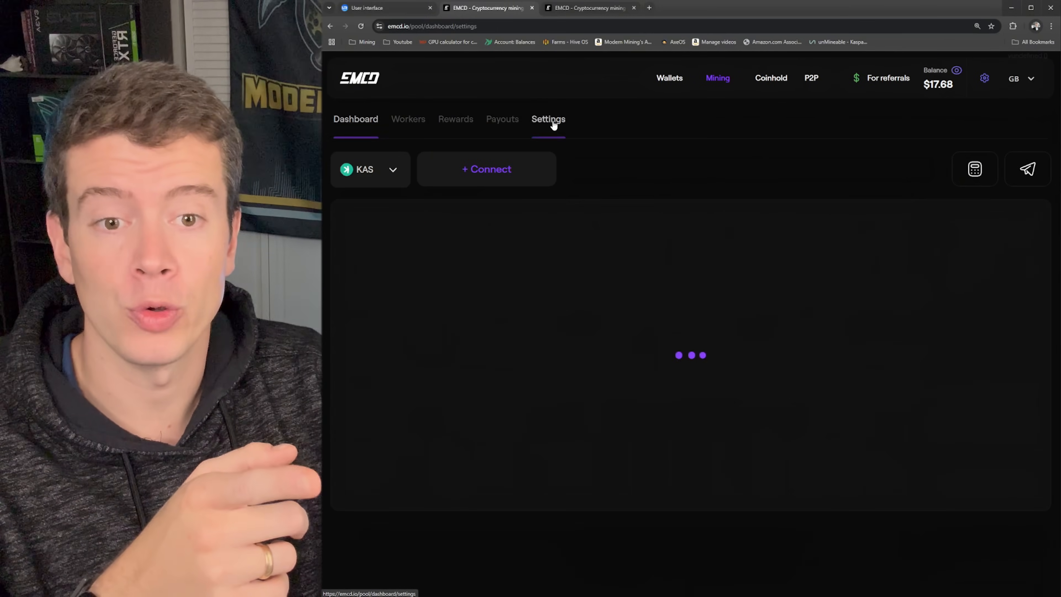
pyautogui.click(548, 120)
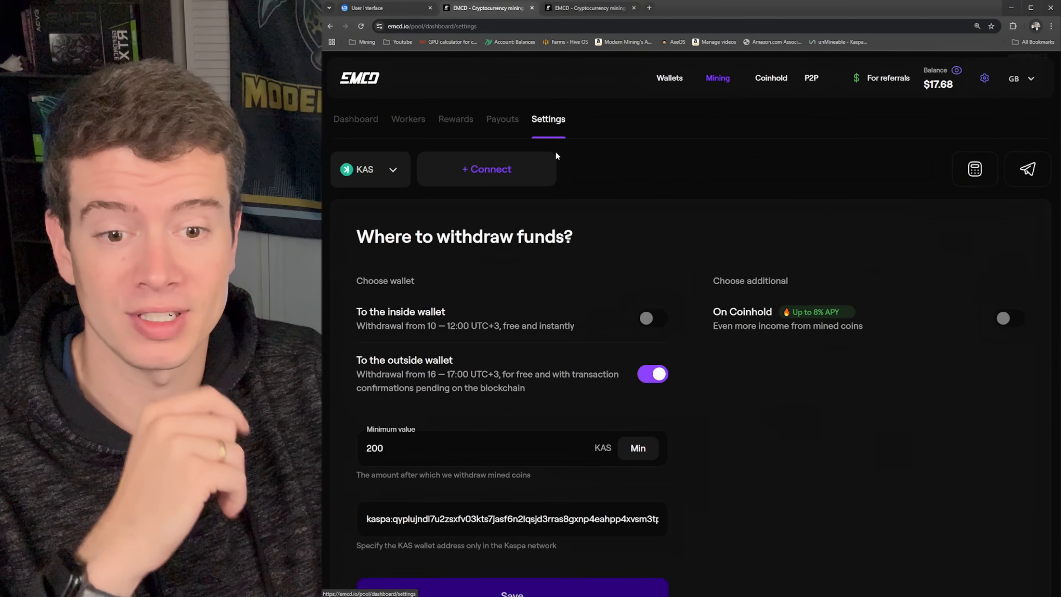
pyautogui.scroll(-3)
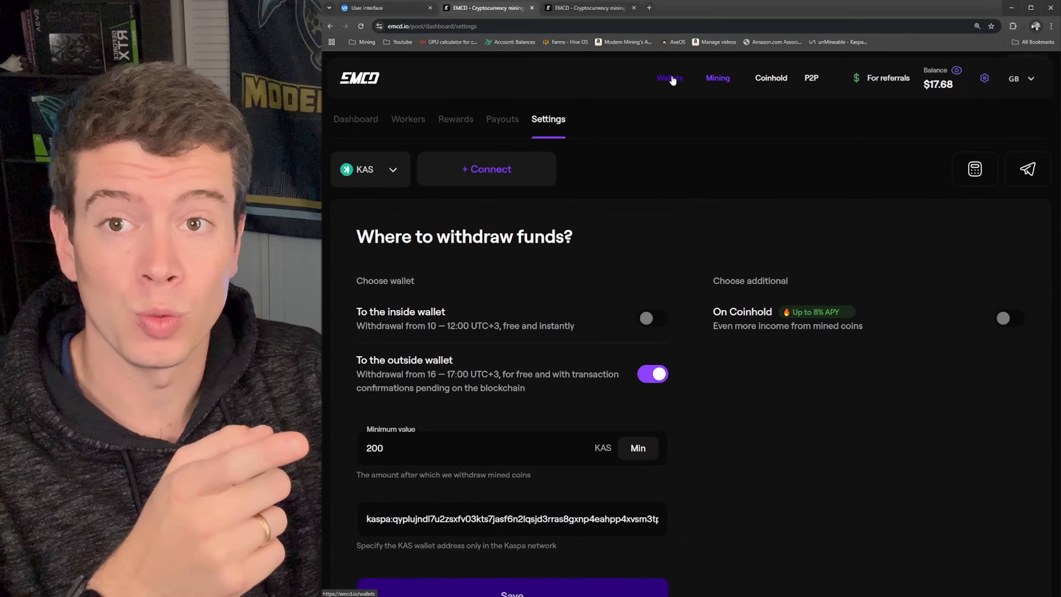
# Step: Show the Wallets overview with the $17.68 total balance and zero-balance coin list
pyautogui.click(669, 78)
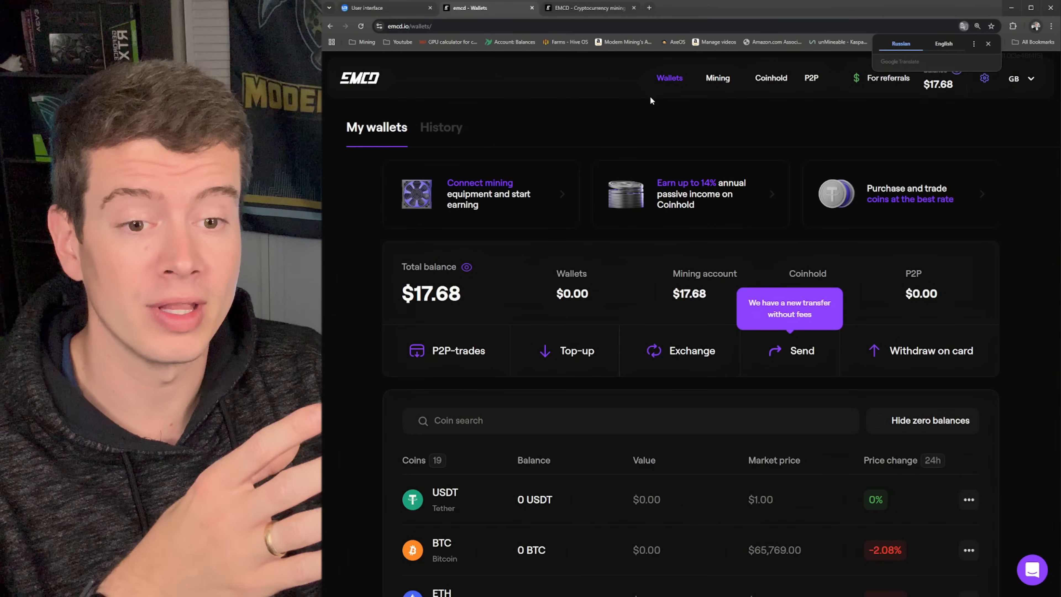
pyautogui.moveTo(615, 114)
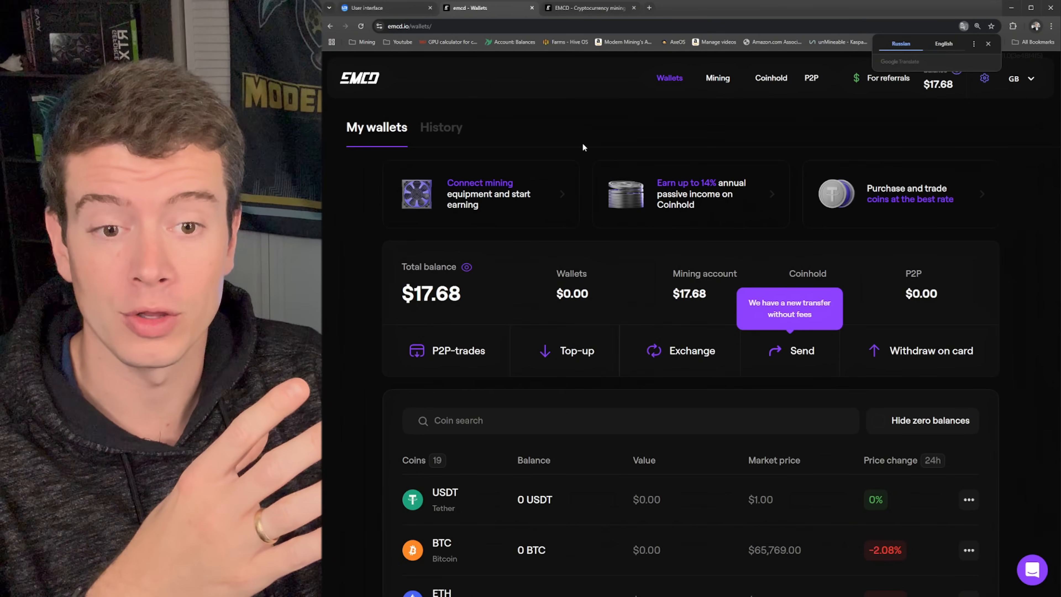
pyautogui.scroll(-3)
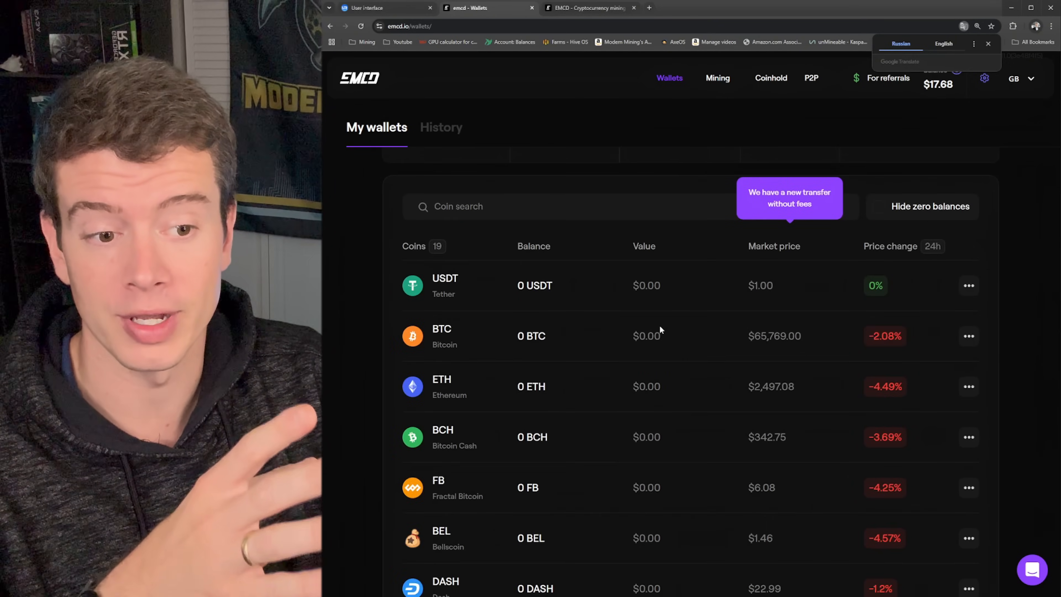
pyautogui.scroll(-3)
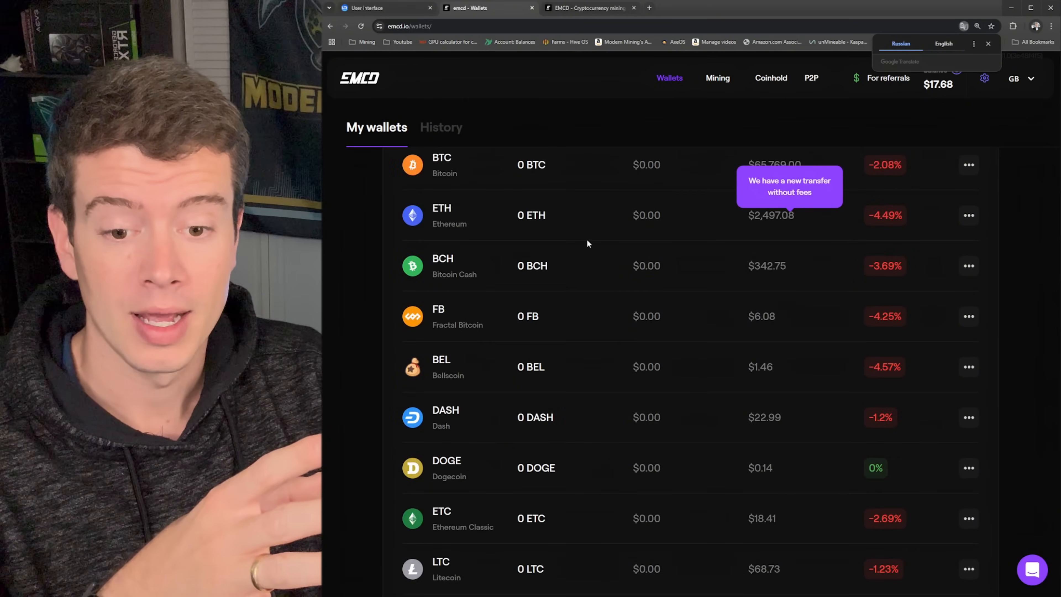
pyautogui.scroll(-3)
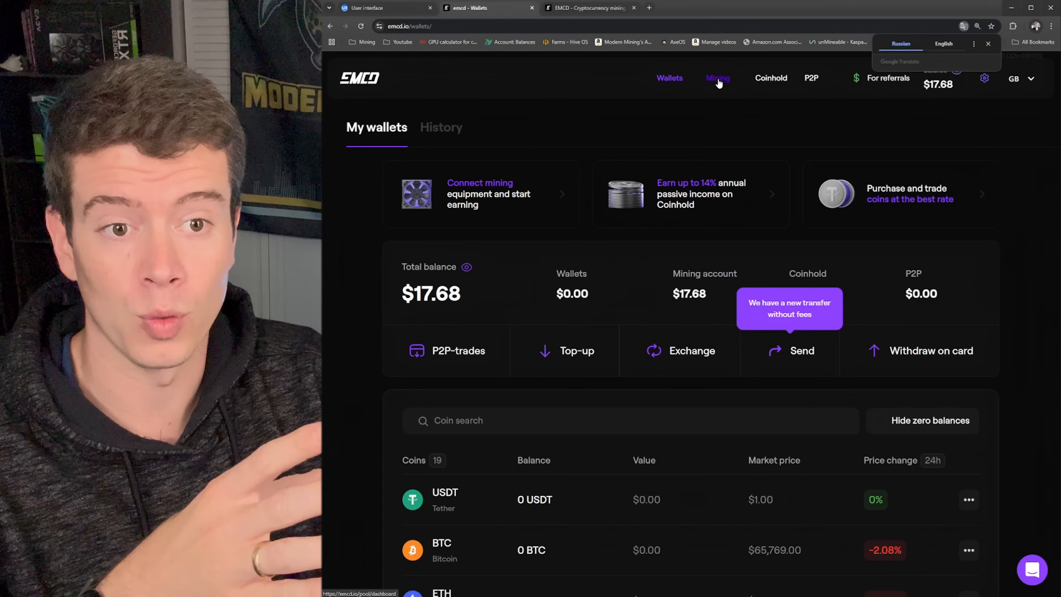
# Step: Set the outside-wallet minimum payout to 100 KAS in Mining Settings and save it
pyautogui.click(718, 78)
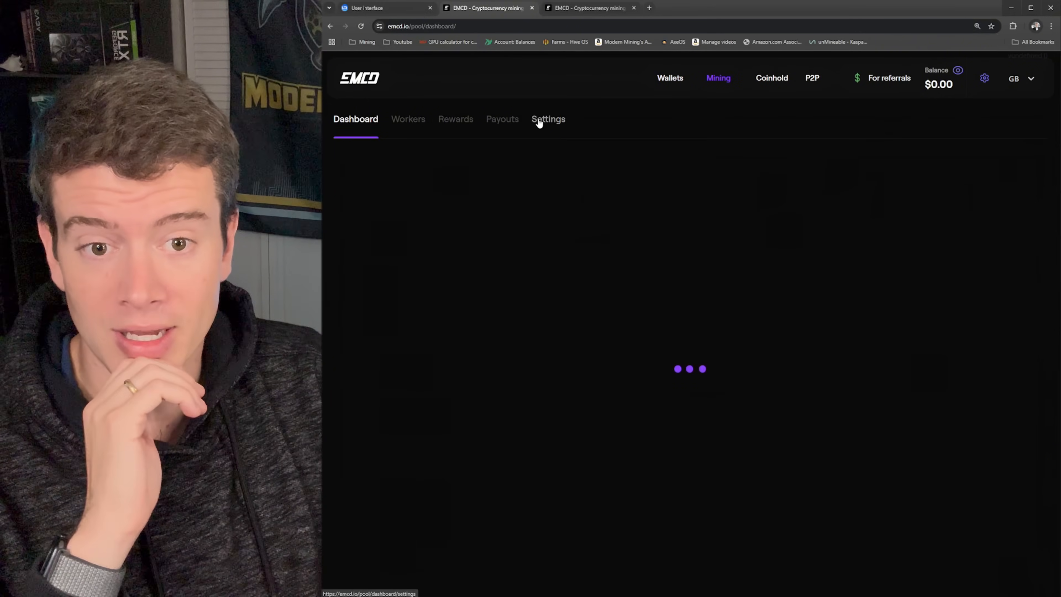
pyautogui.click(549, 119)
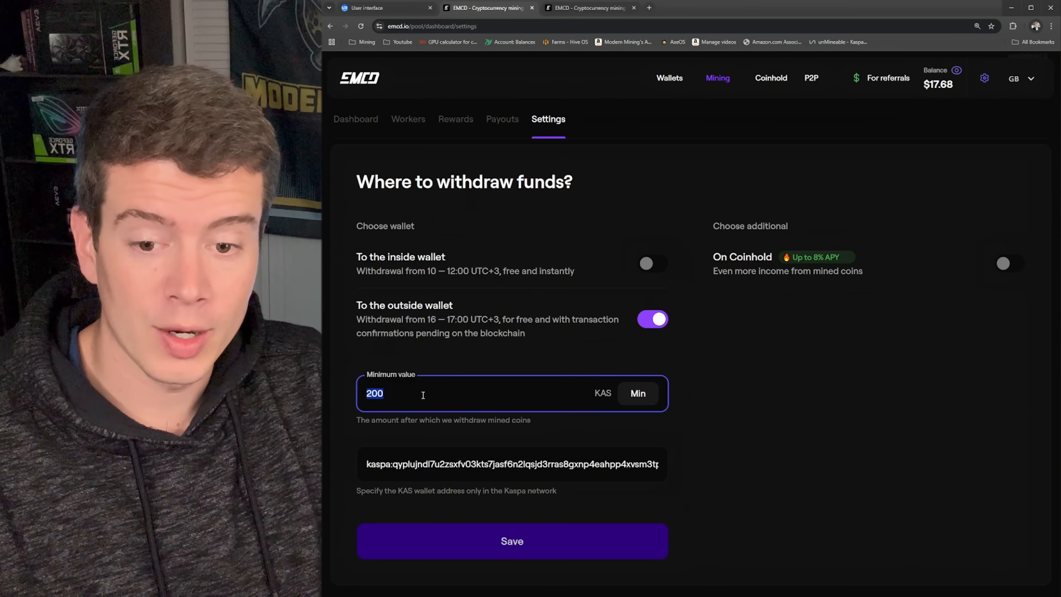
pyautogui.write('100')
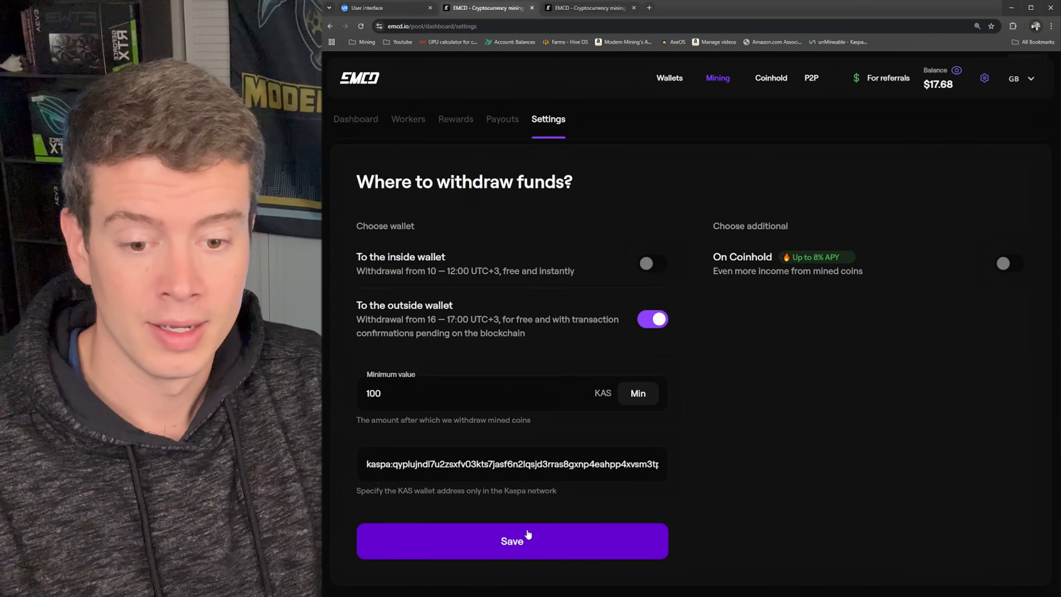
pyautogui.click(512, 540)
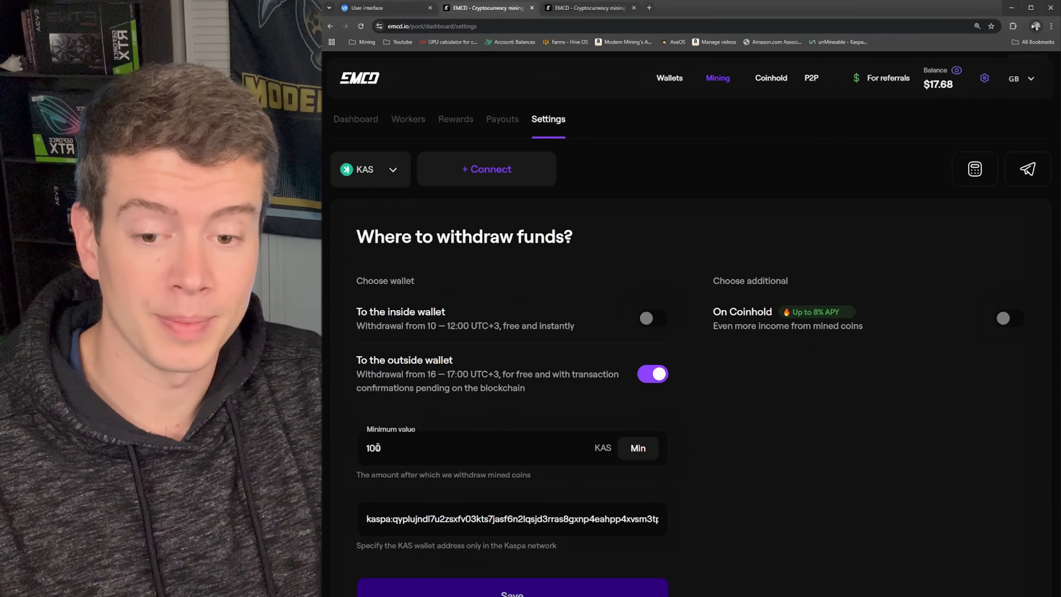
pyautogui.moveTo(660, 272)
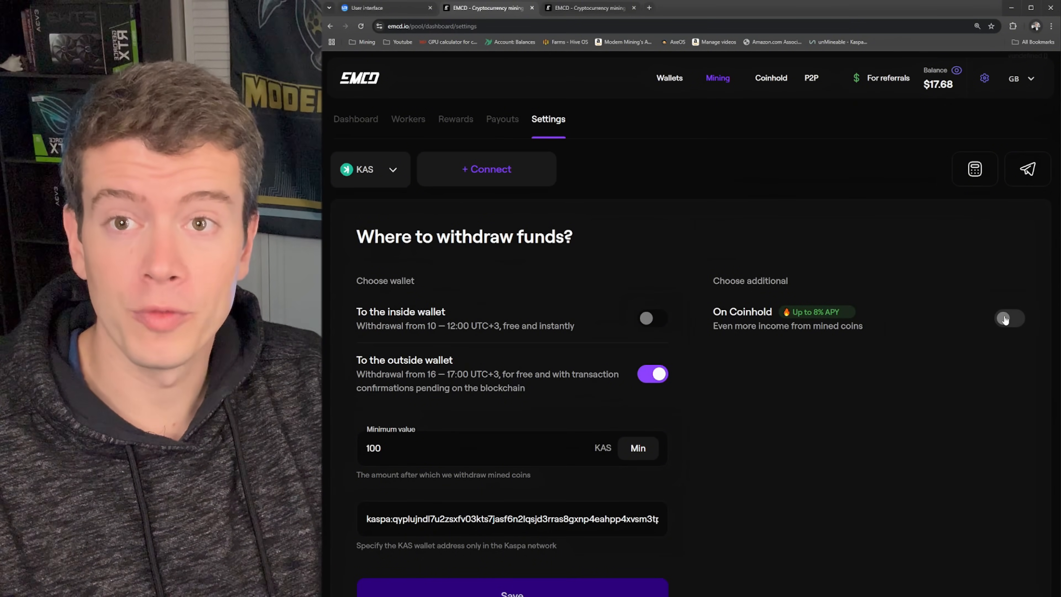
# Step: Start a new USDT Coinhold deposit at 12% with the 360-day term selected
pyautogui.click(770, 78)
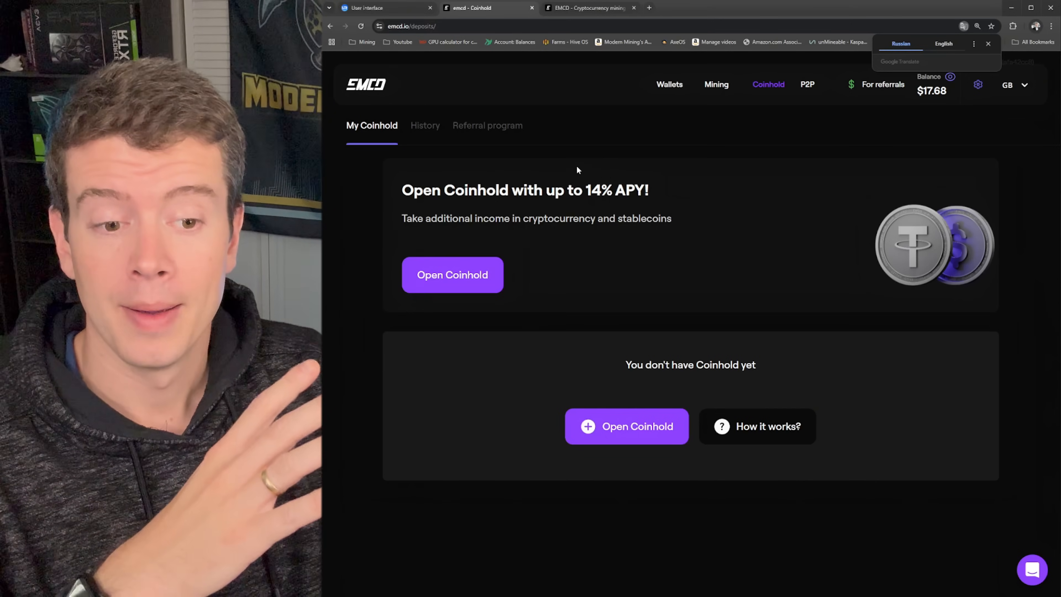
pyautogui.click(452, 275)
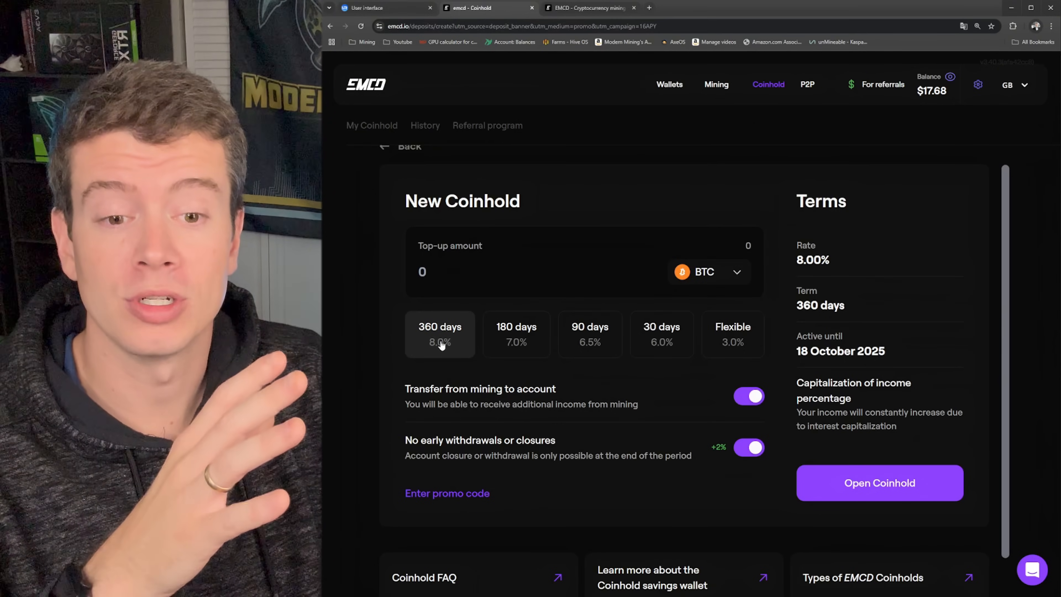
pyautogui.click(708, 271)
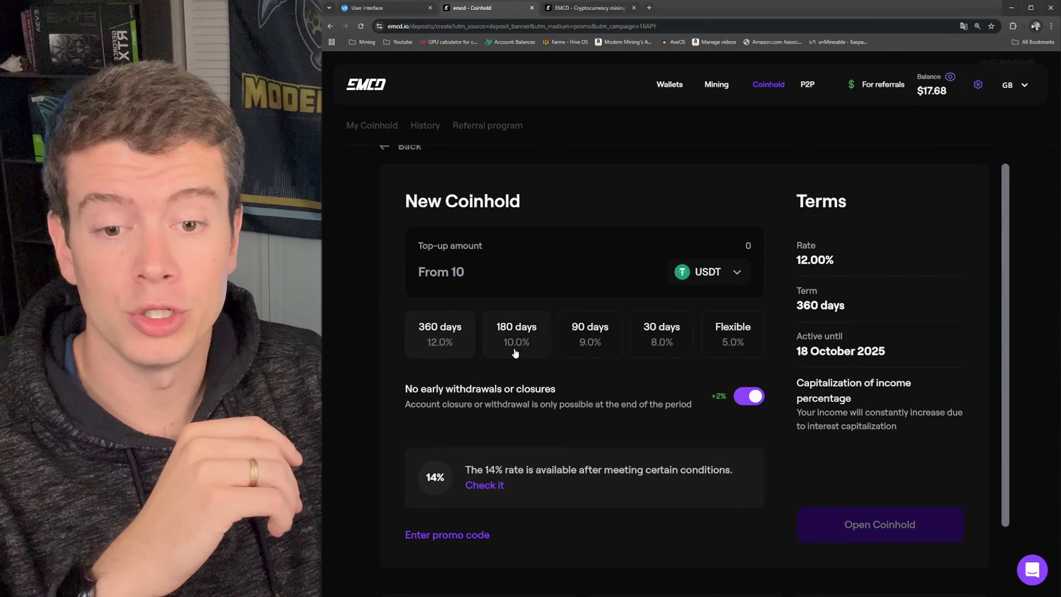
pyautogui.click(440, 334)
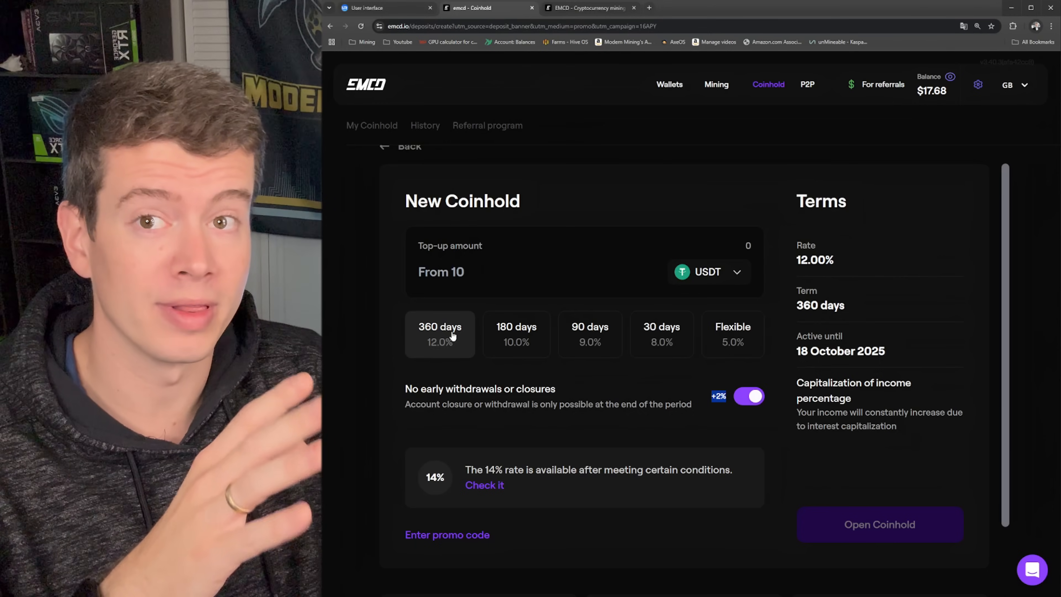
pyautogui.moveTo(552, 314)
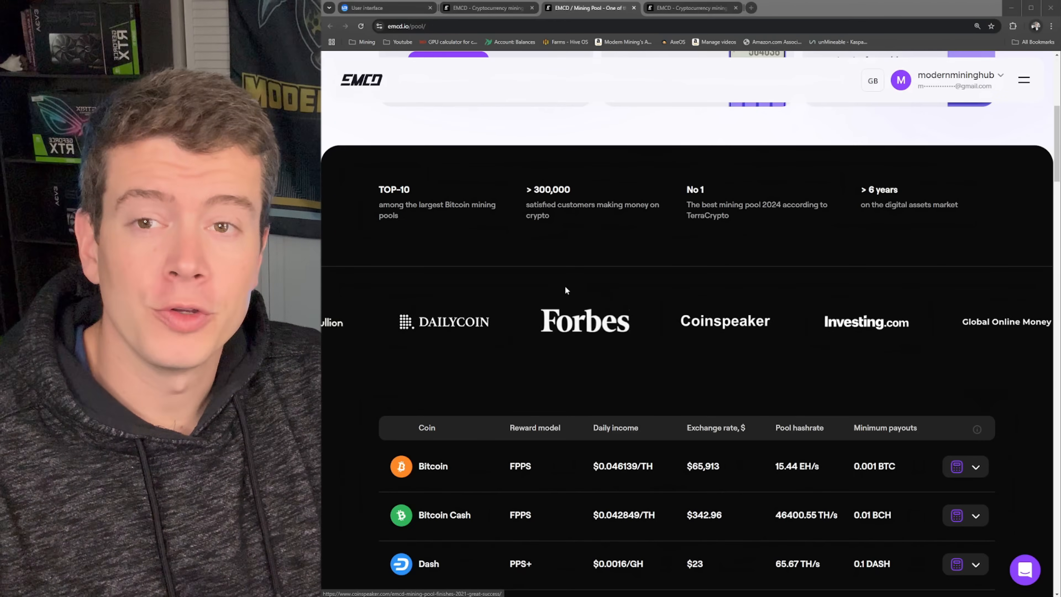
# Step: View the account dashboard's hash rate chart over the last 30 days
pyautogui.scroll(-3)
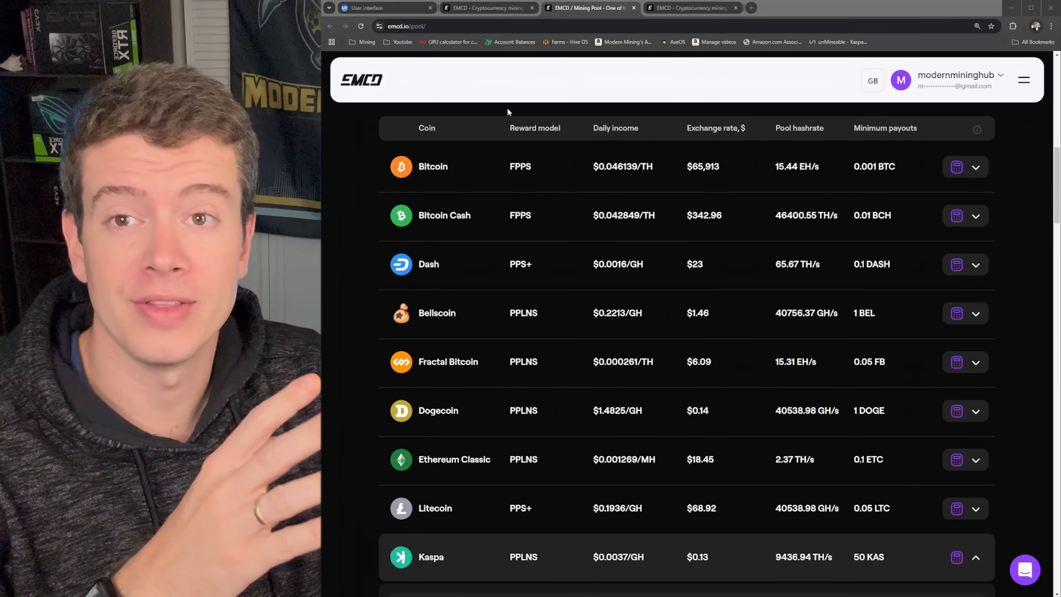
pyautogui.click(484, 7)
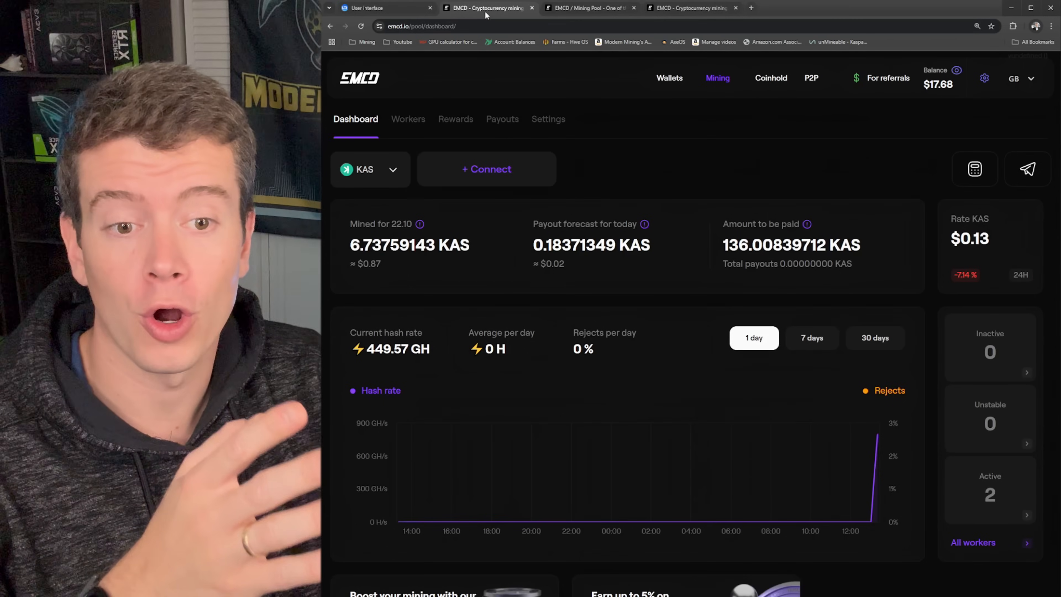
pyautogui.click(874, 338)
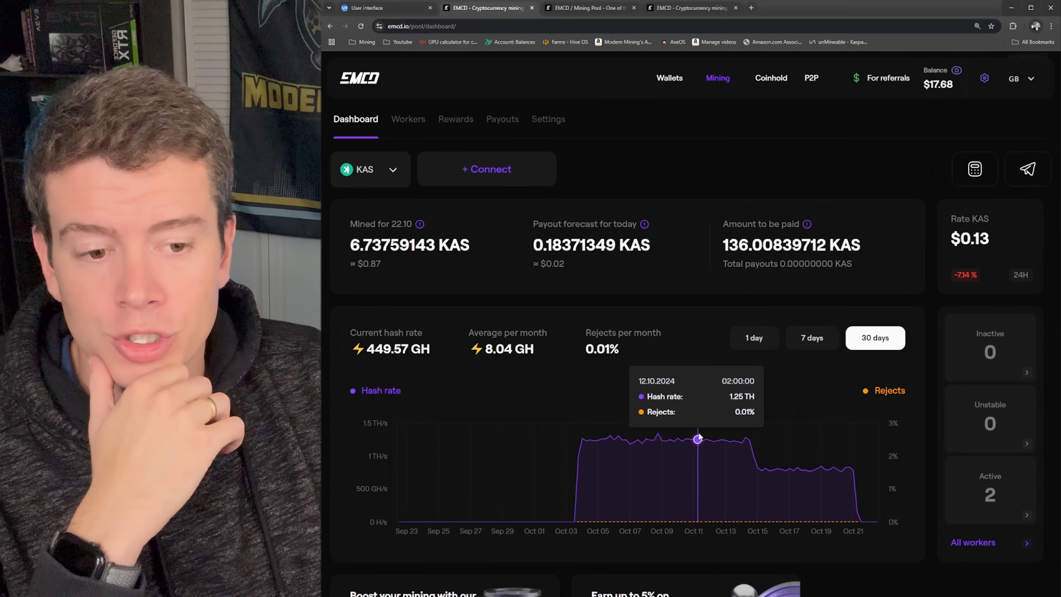
pyautogui.moveTo(822, 465)
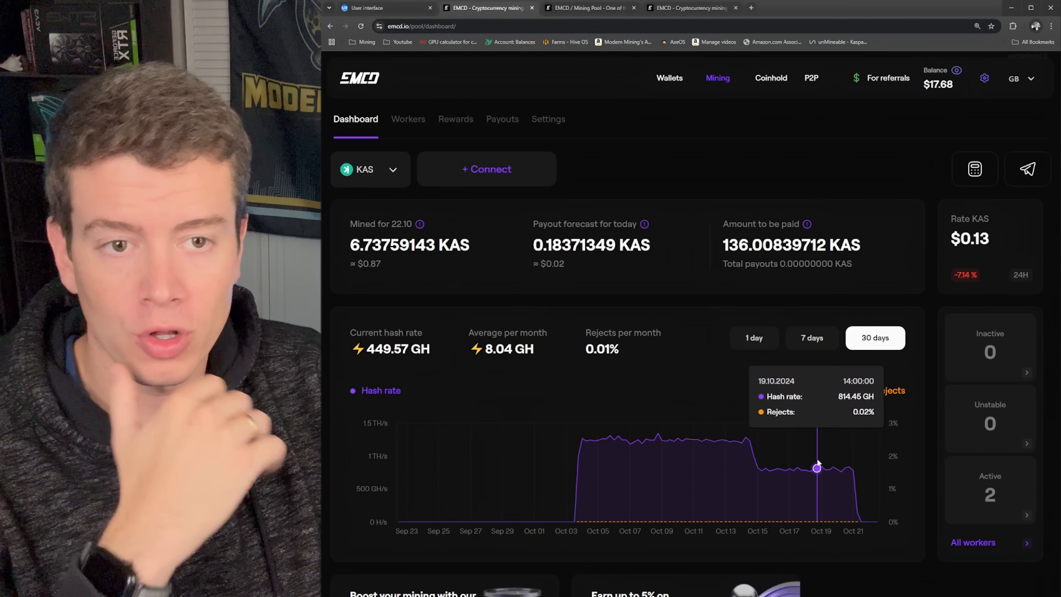
# Step: Estimate Kaspa income for 1 TH in the public pool calculator, about 28.48 KAS per day
pyautogui.click(753, 338)
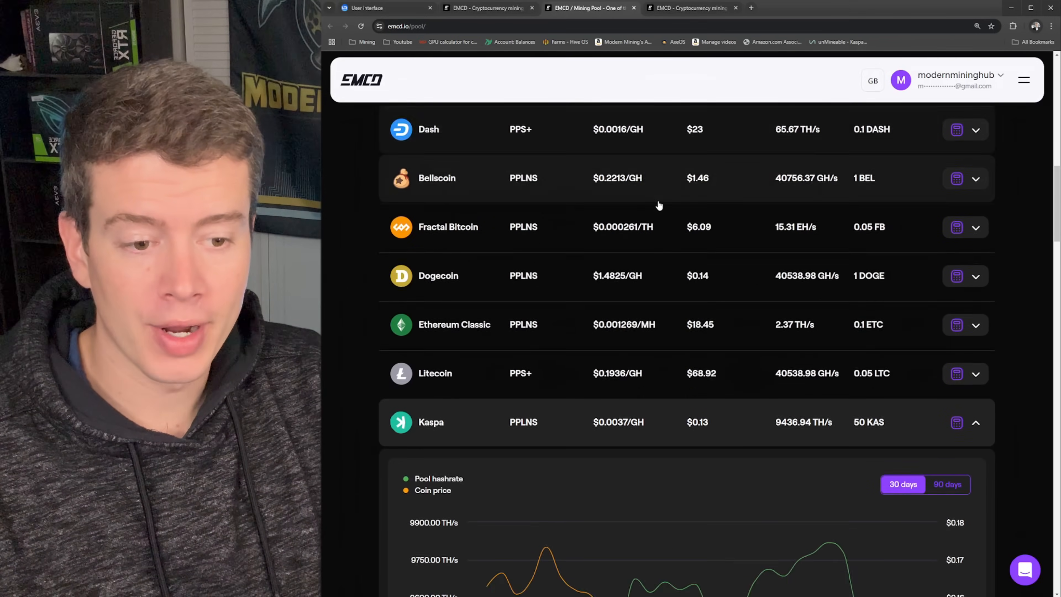
pyautogui.scroll(-3)
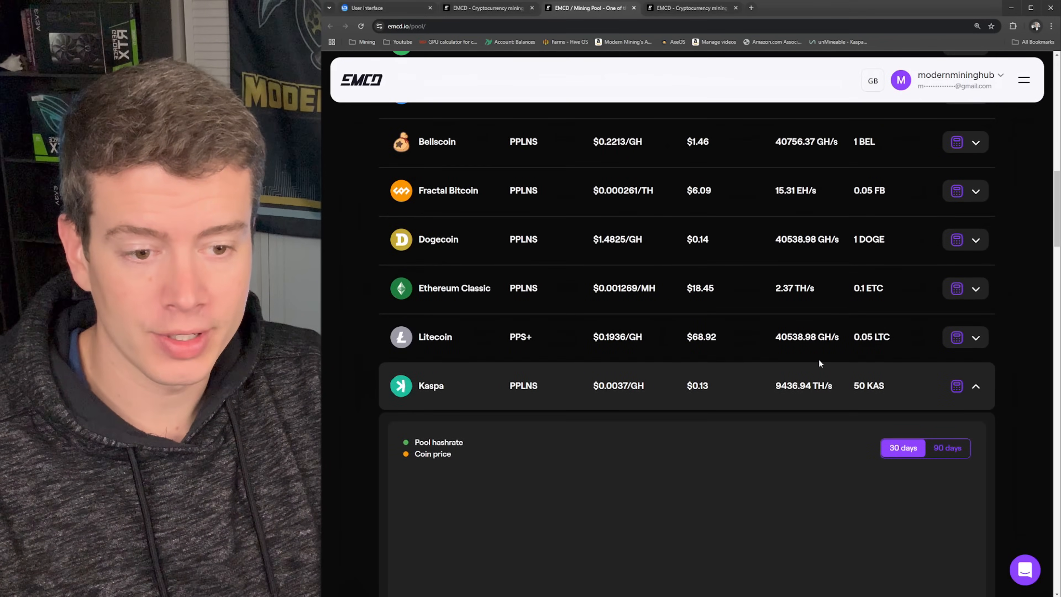
pyautogui.scroll(-3)
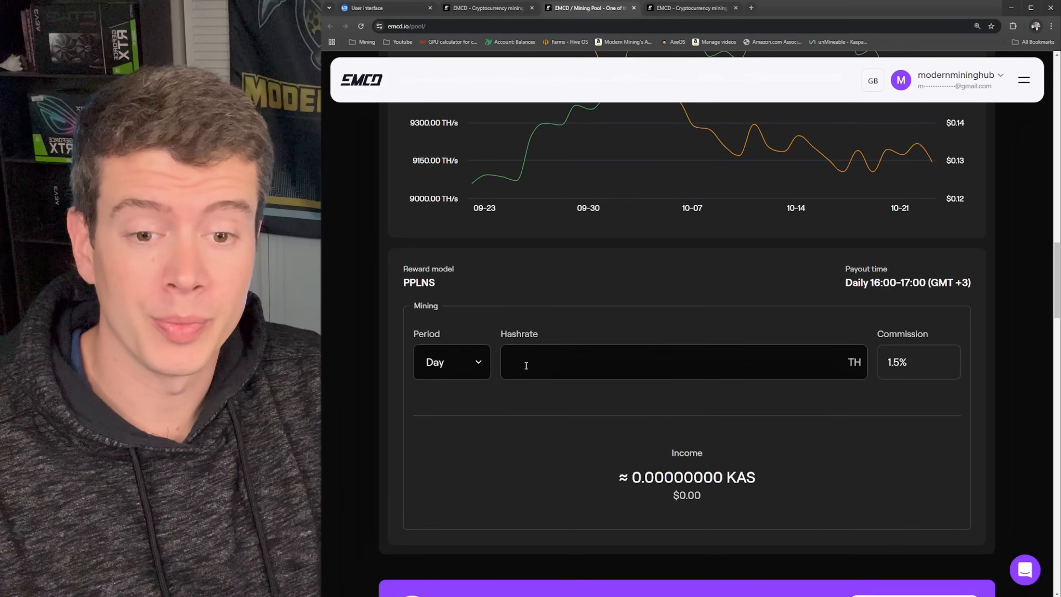
pyautogui.write('1')
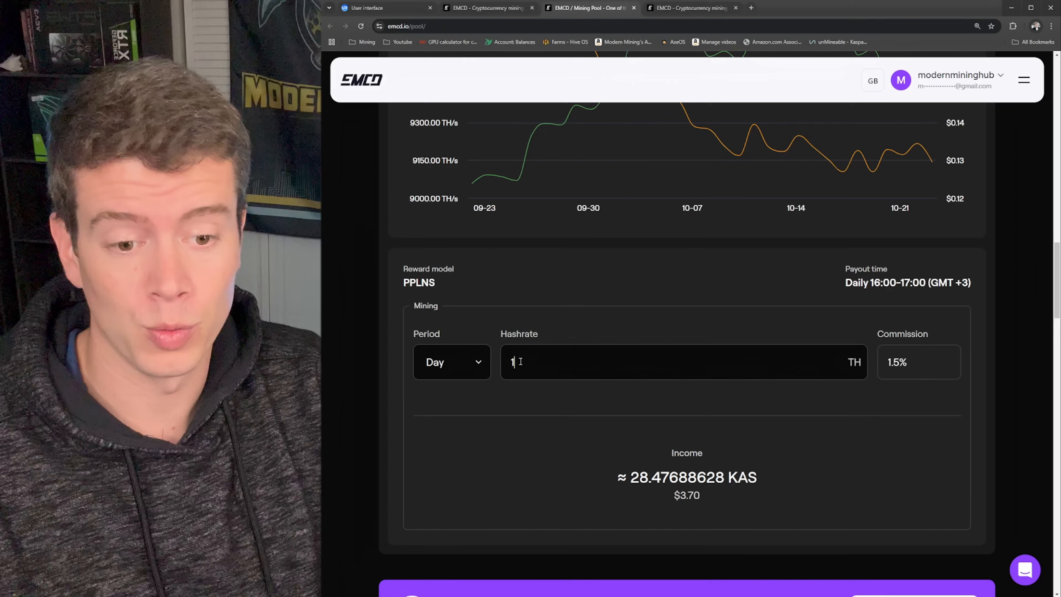